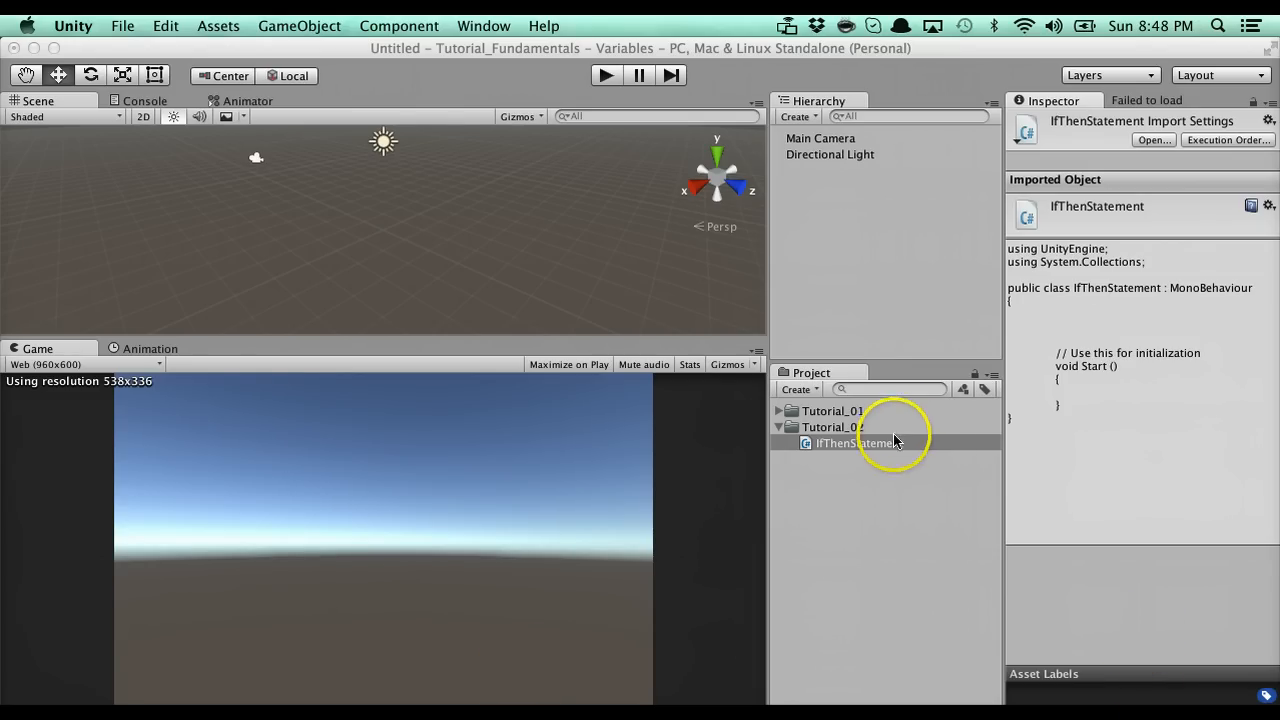
# Step: In IfThenStatement.cs sketch '//' and '//do this' outline comments above Start(), then clear them
pyautogui.doubleClick(852, 444)
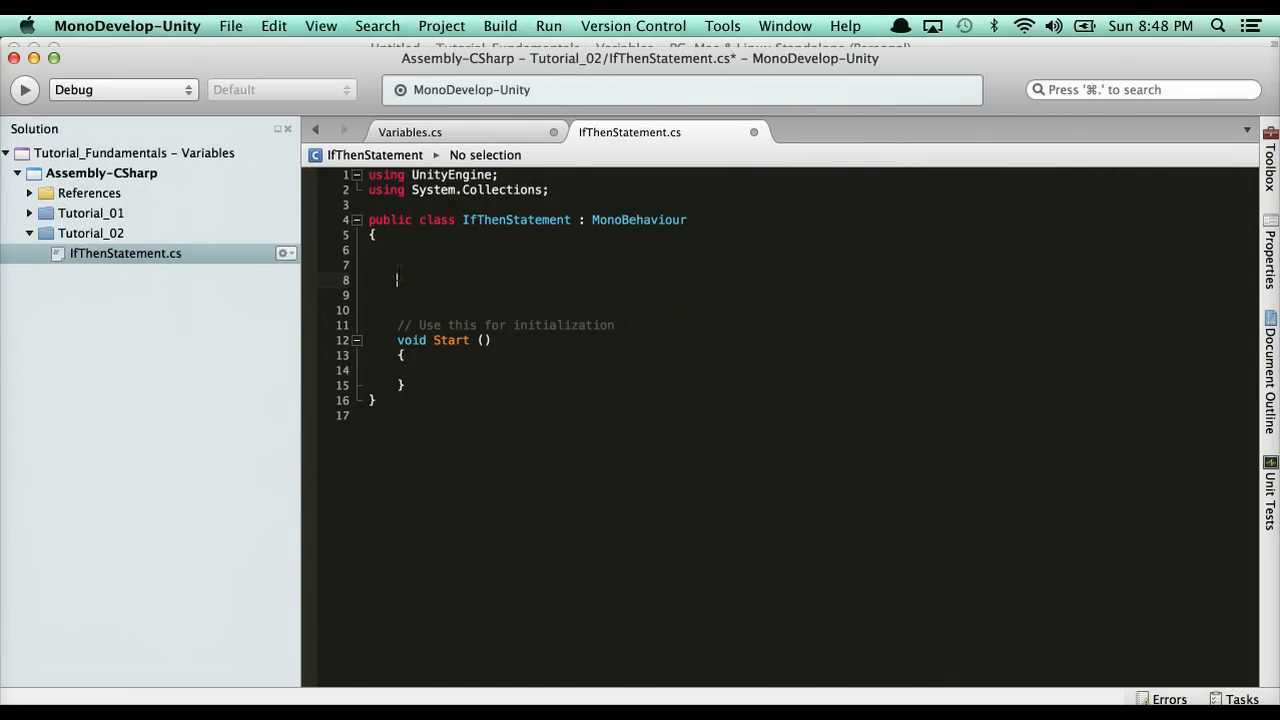
pyautogui.write('//if then')
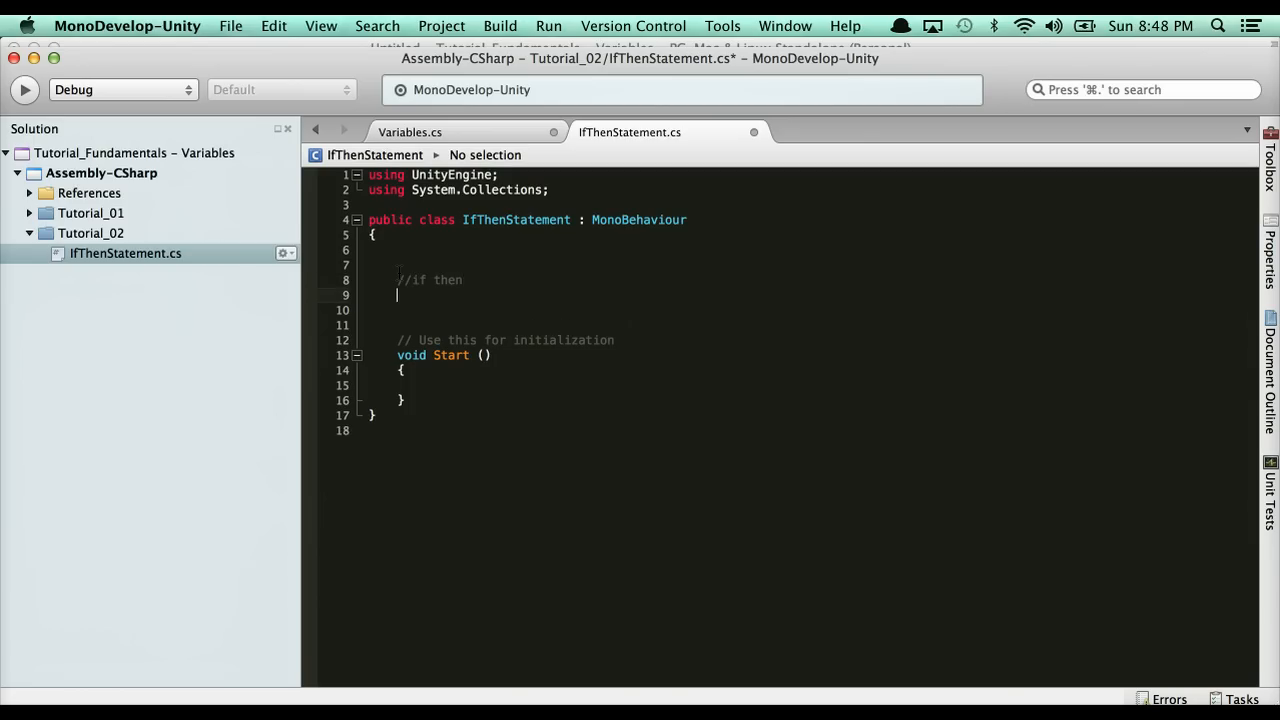
pyautogui.write('//do this')
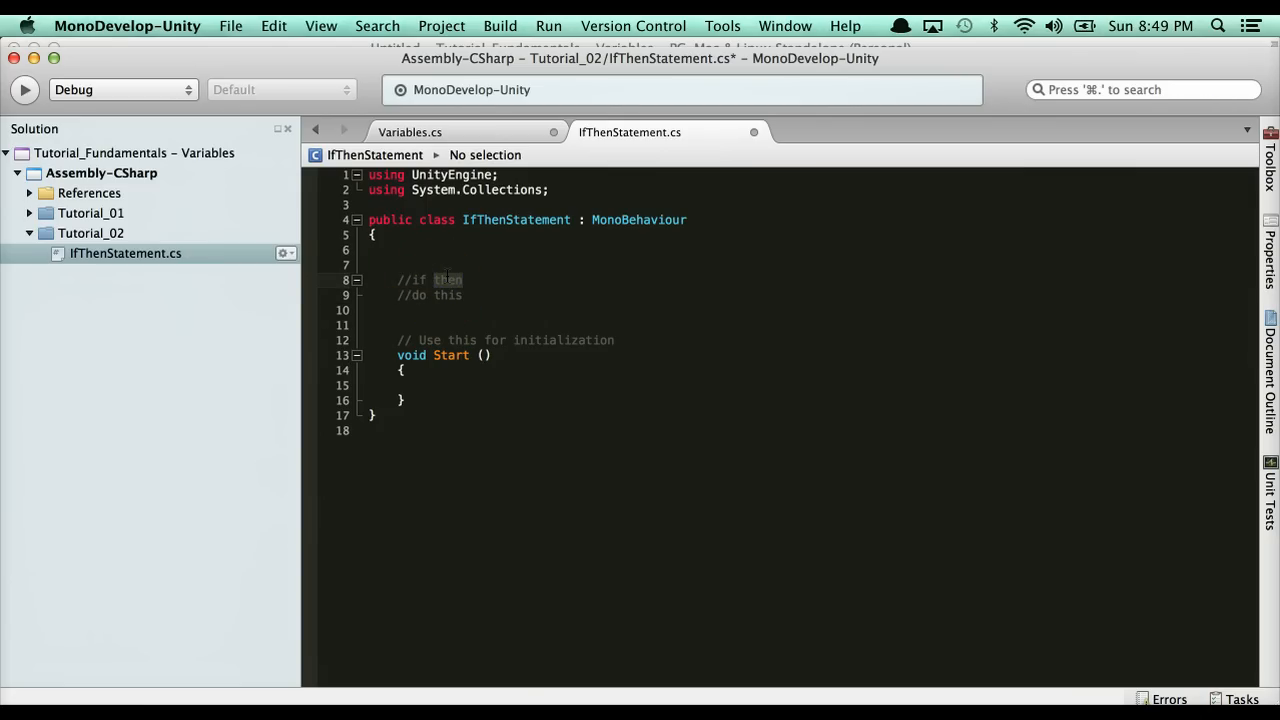
pyautogui.press('Delete')
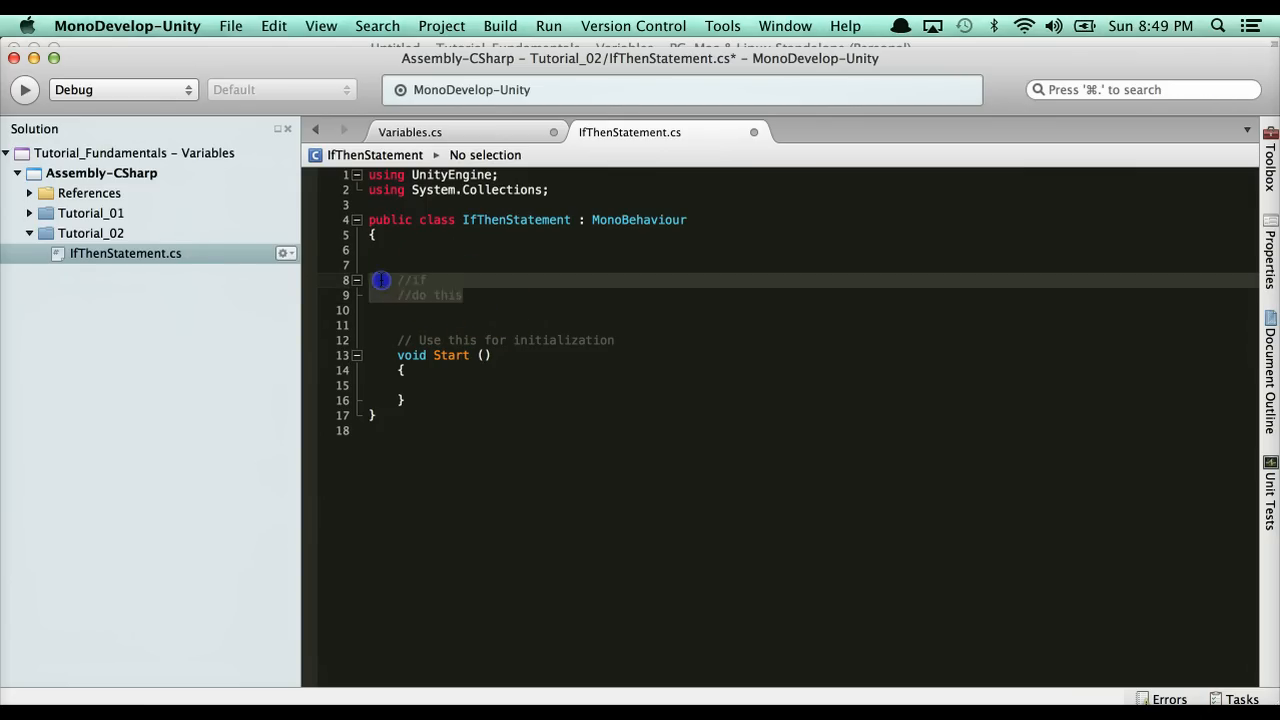
# Step: Declare the field public int myAge = 22; above Start() with blank lines after it
pyautogui.write('public')
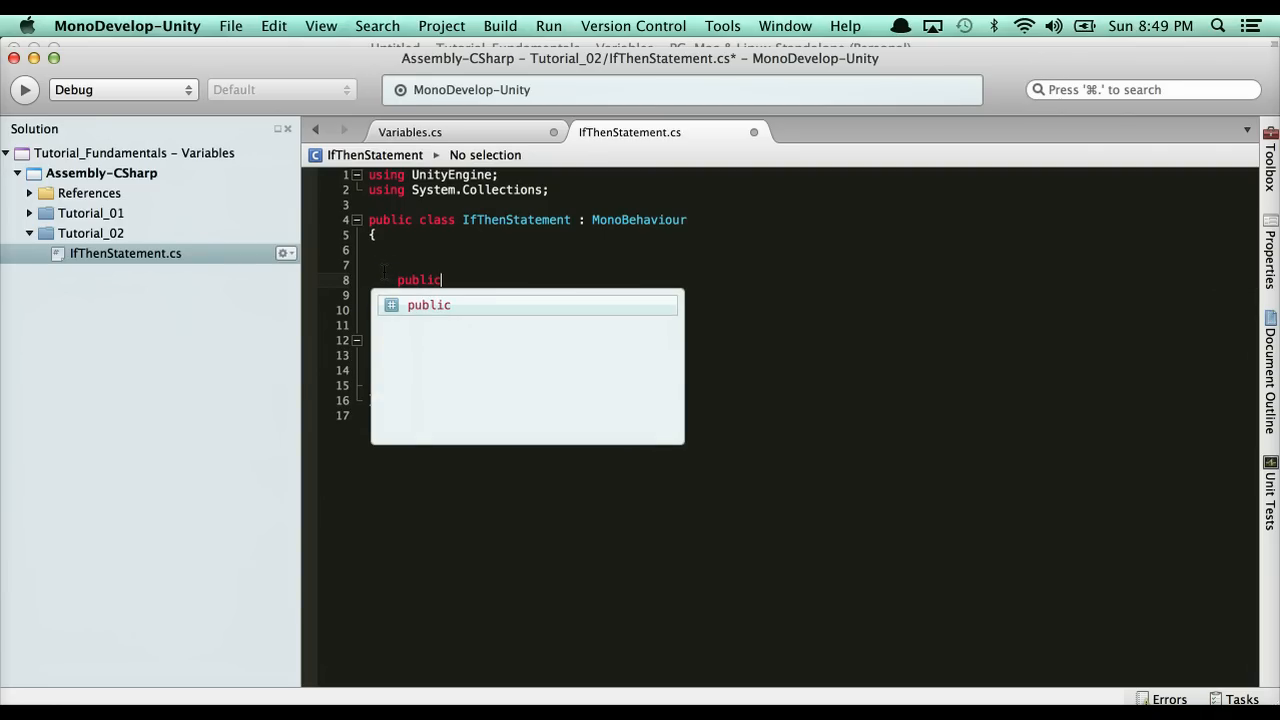
pyautogui.write('int myA')
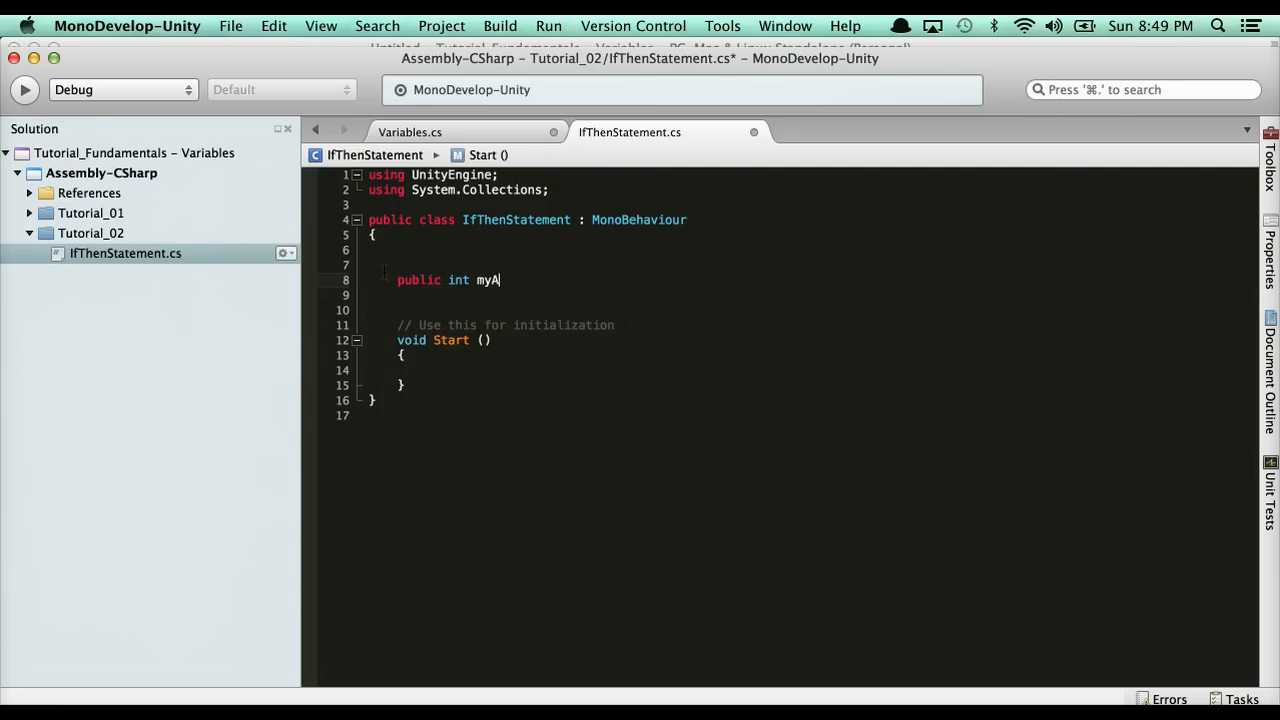
pyautogui.write('ge = 22;')
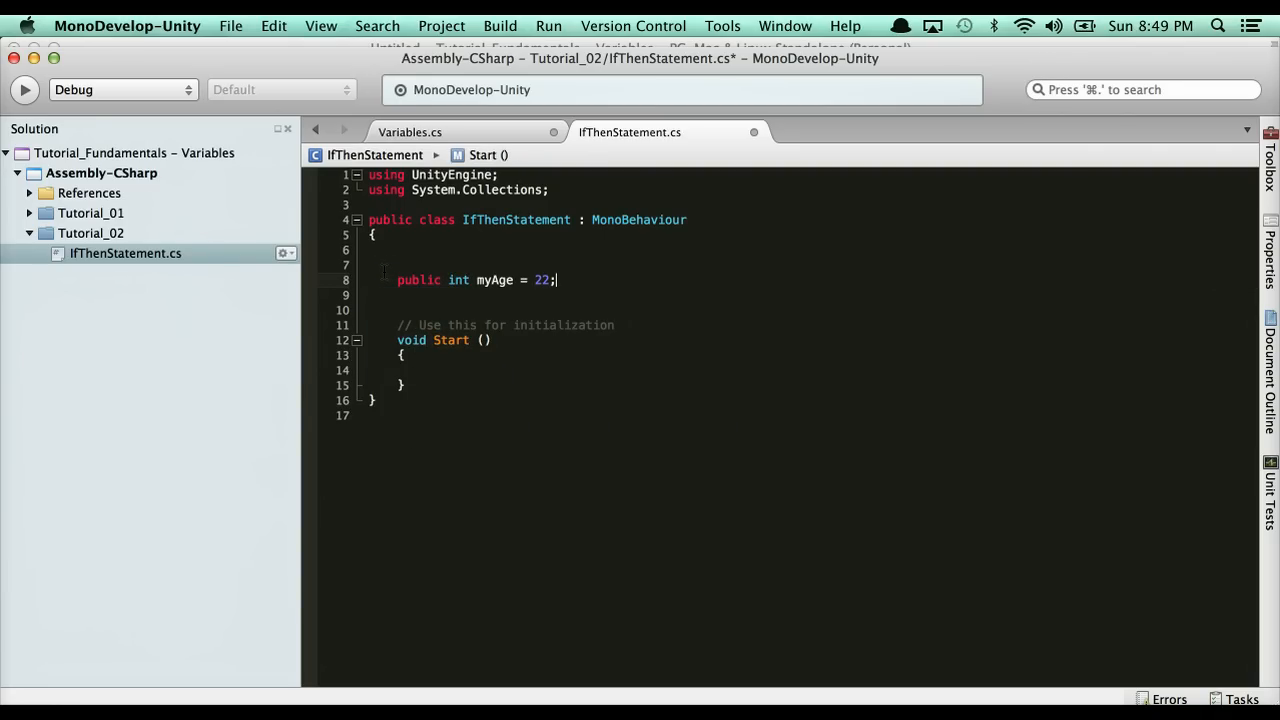
pyautogui.press('Return')
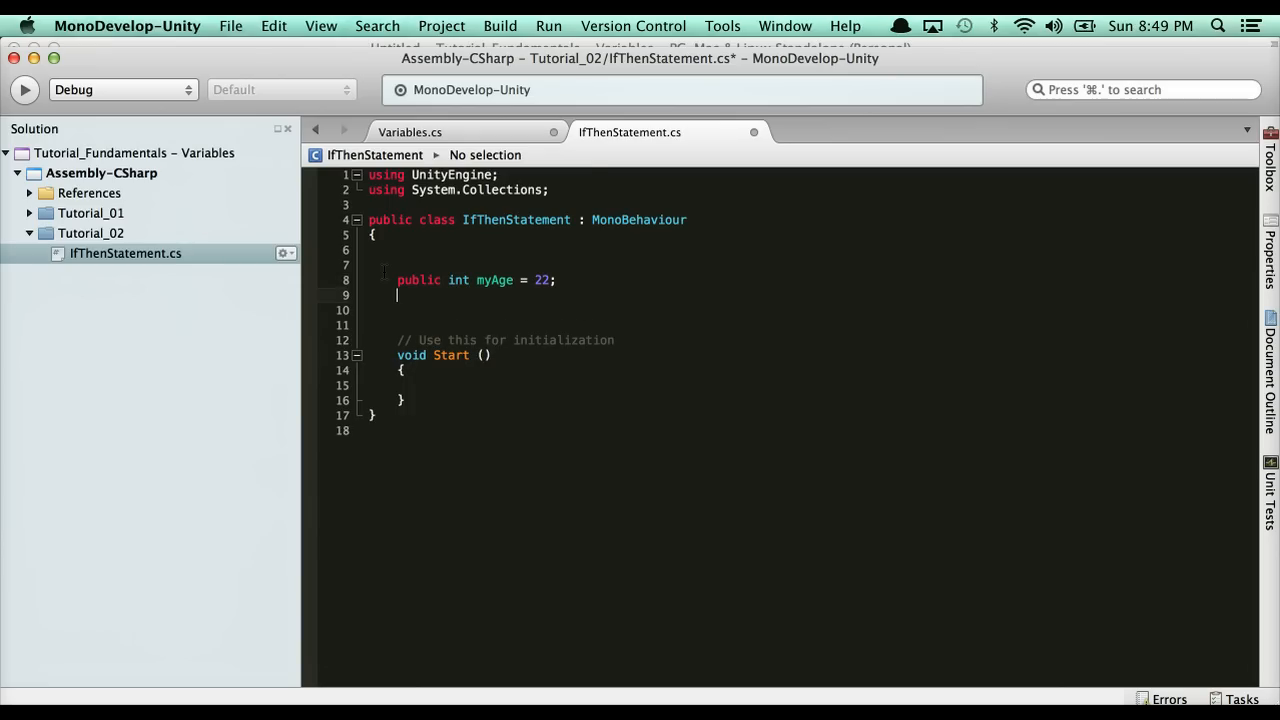
pyautogui.press('Return')
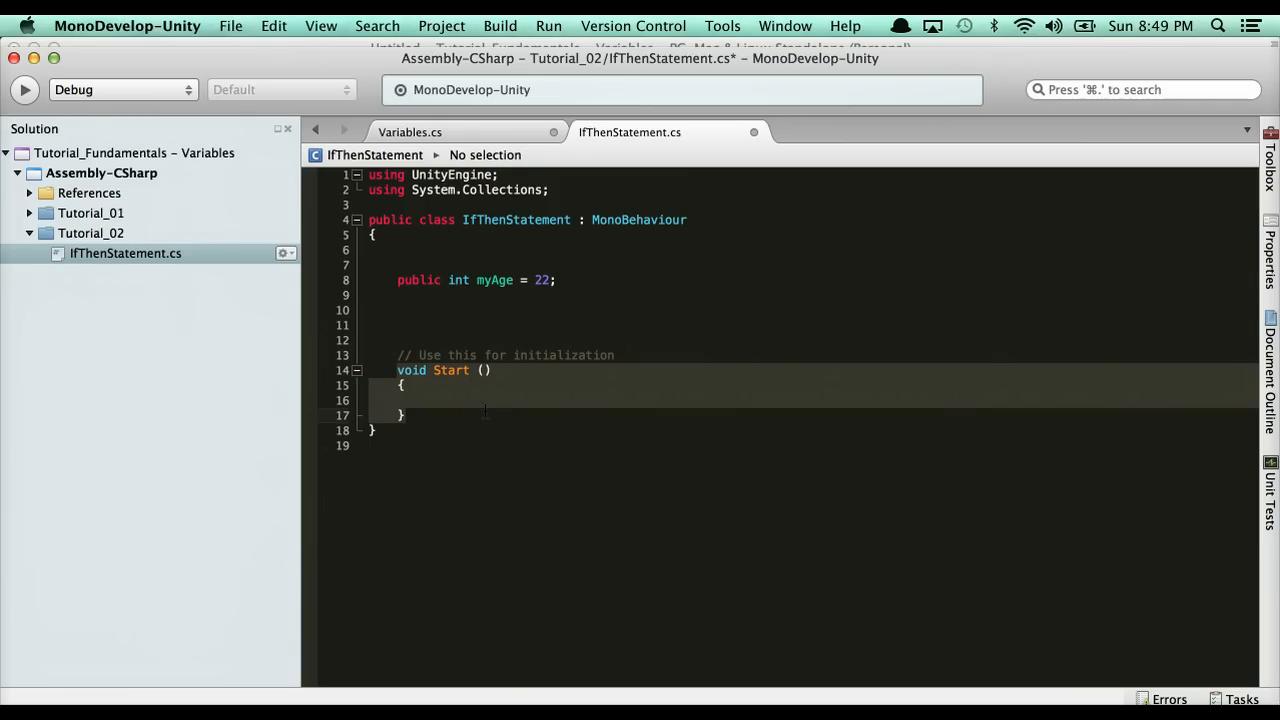
pyautogui.moveTo(452, 396)
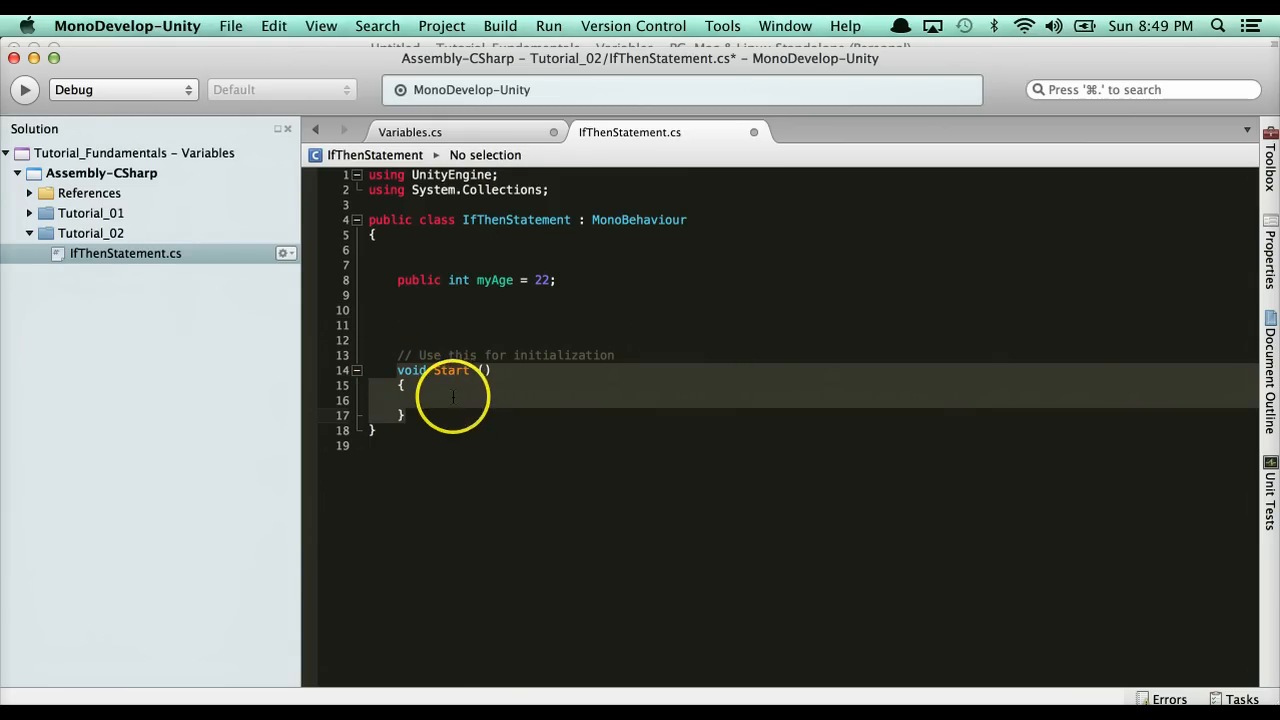
# Step: Inside Start() write the condition if (myAge > 18) with its braces
pyautogui.click(452, 400)
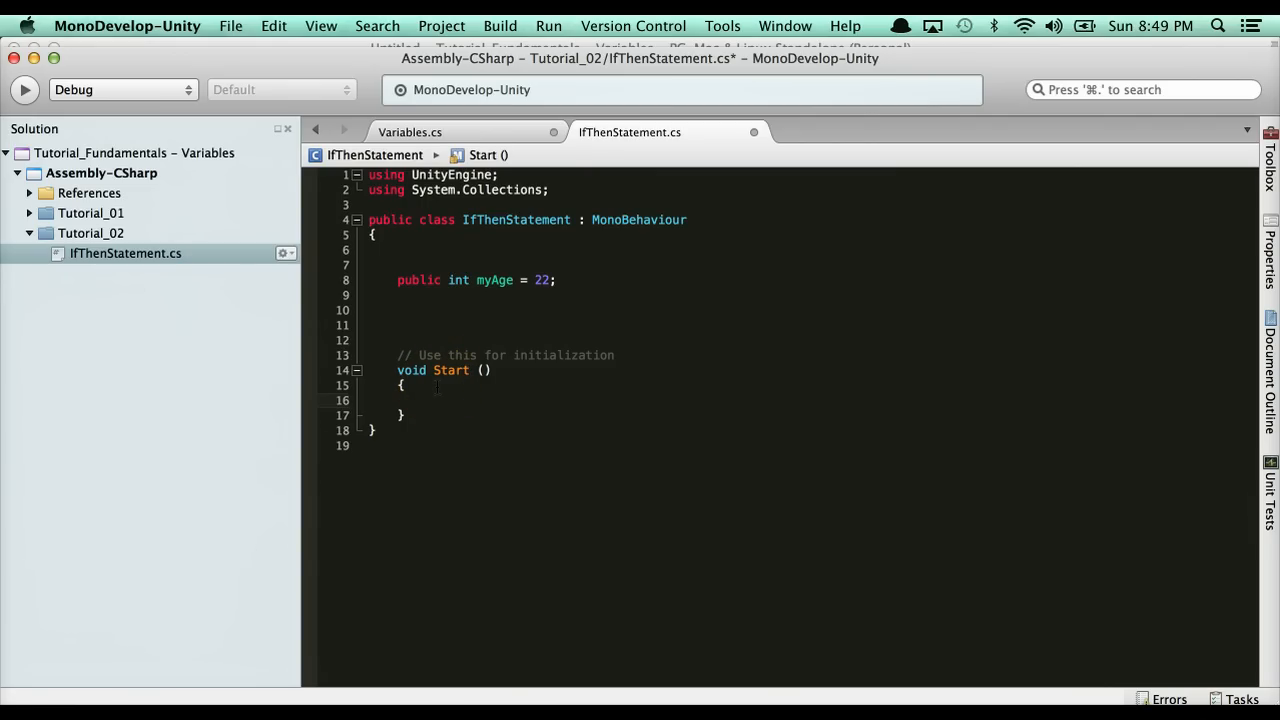
pyautogui.write('if (')
pyautogui.write('{')
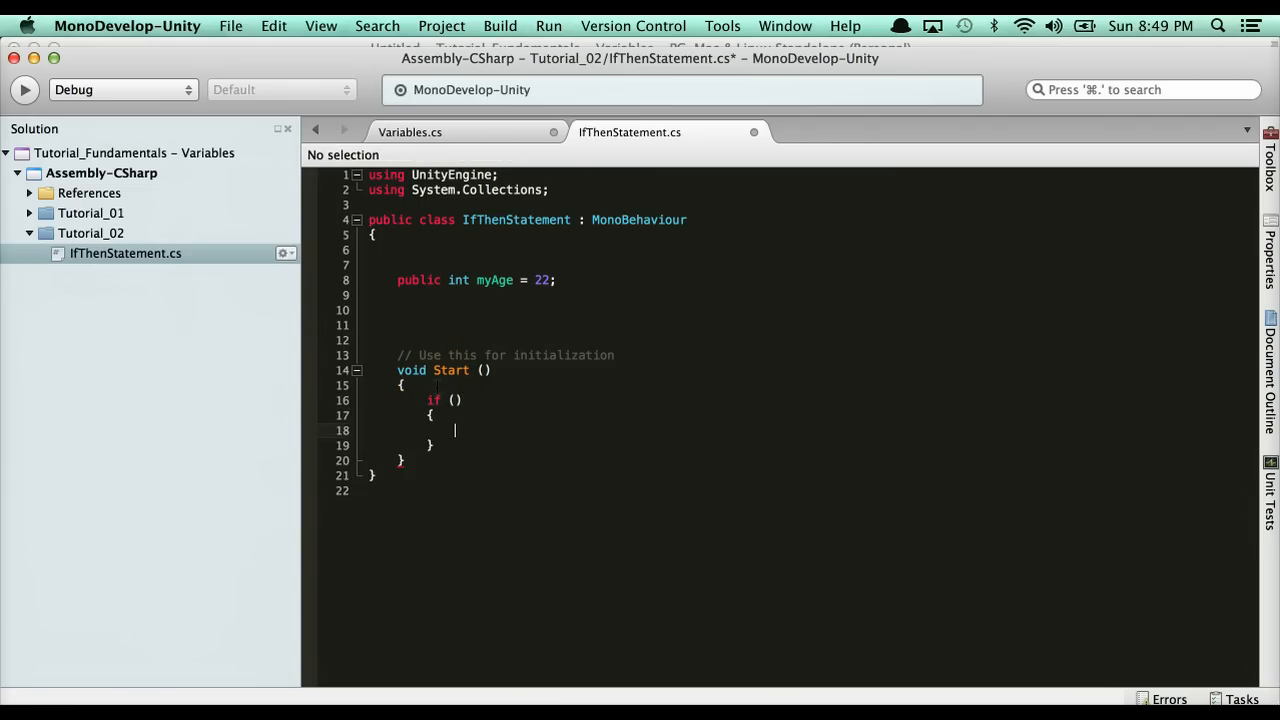
pyautogui.click(456, 432)
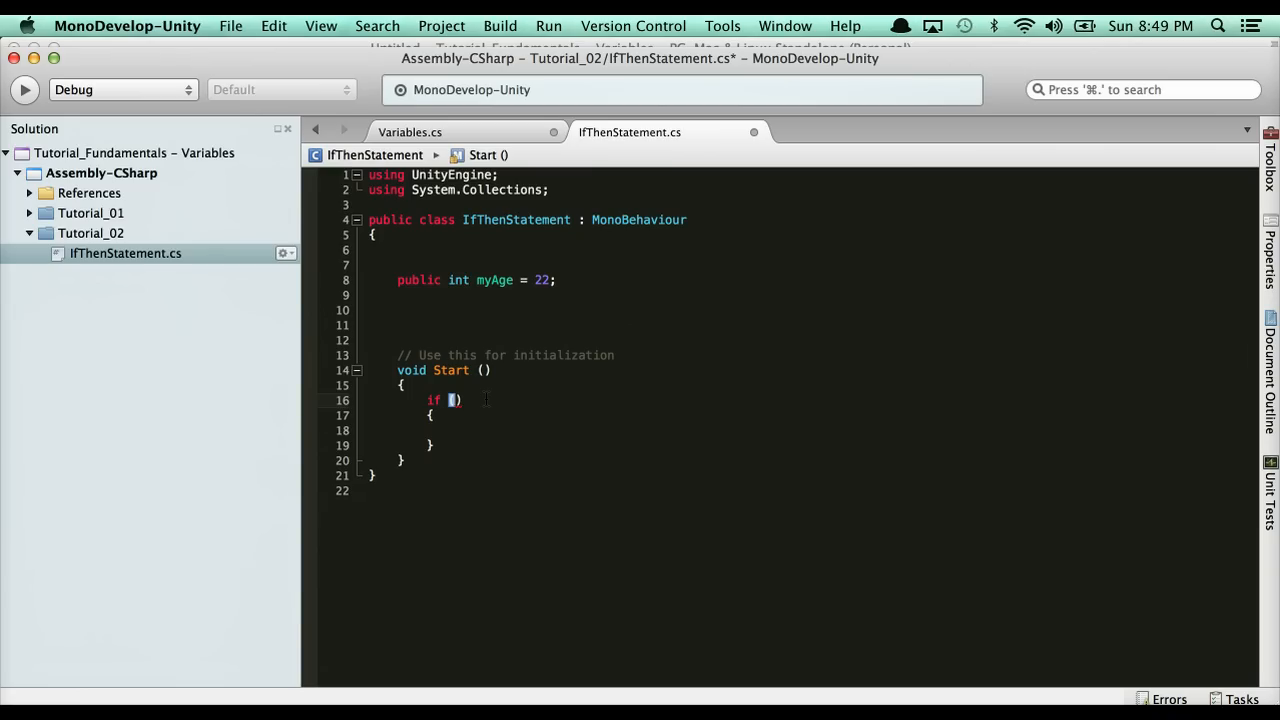
pyautogui.write('myage')
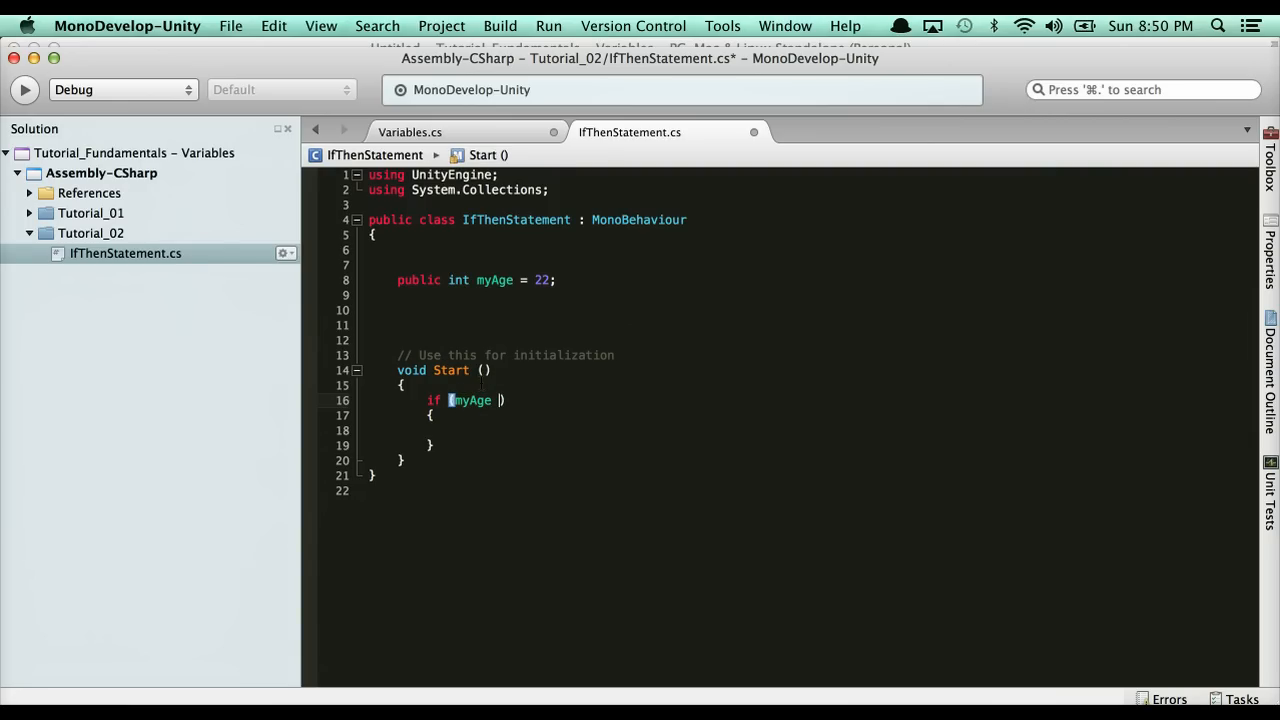
pyautogui.write('> 18')
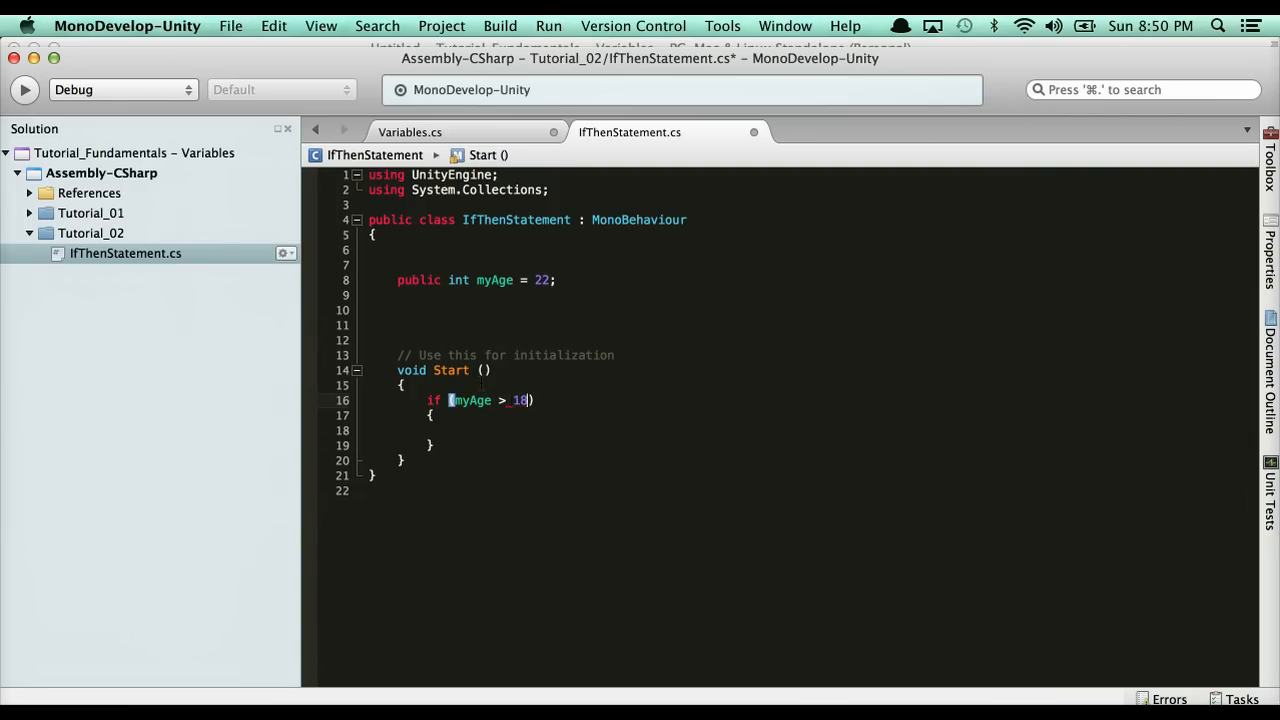
# Step: Fill the if body with a Debug.Log message beginning "I am greater..."
pyautogui.click(456, 430)
pyautogui.write('Debug.Log(')
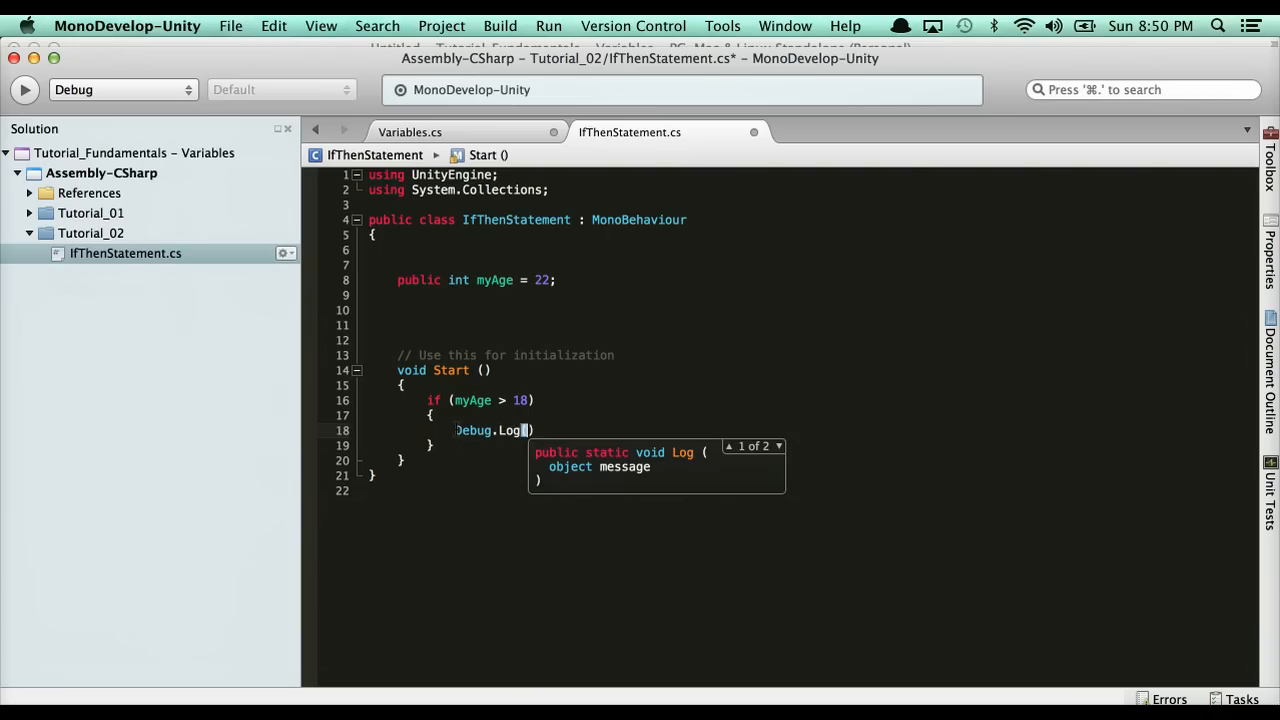
pyautogui.write('"I')
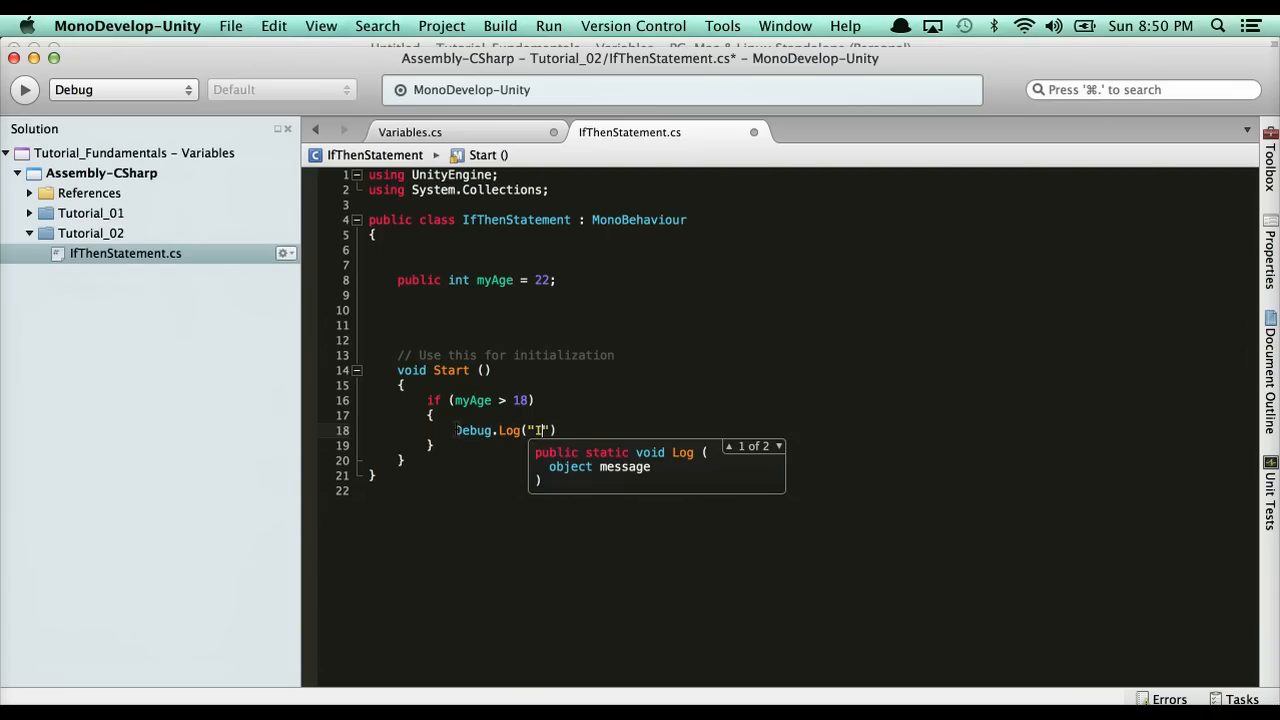
pyautogui.write('I am greater')
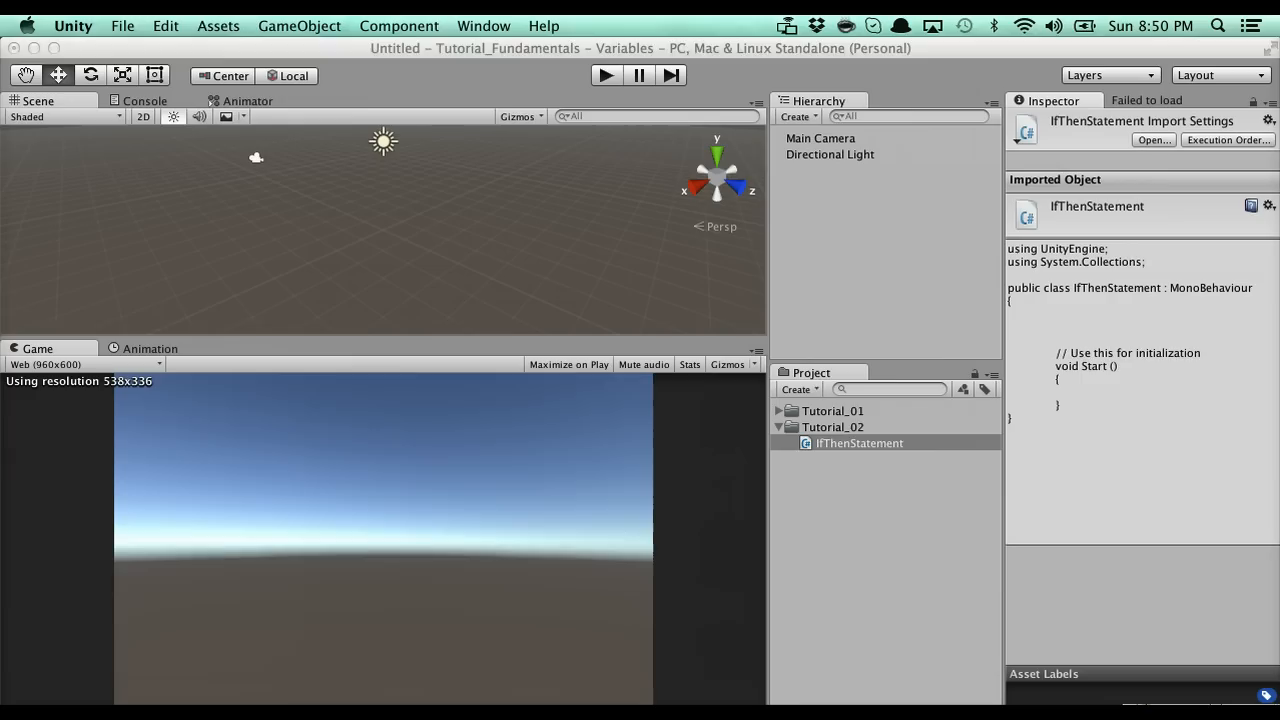
# Step: Attach IfThenStatement to the Main Camera (My Age 22) and play the scene
pyautogui.click(858, 444)
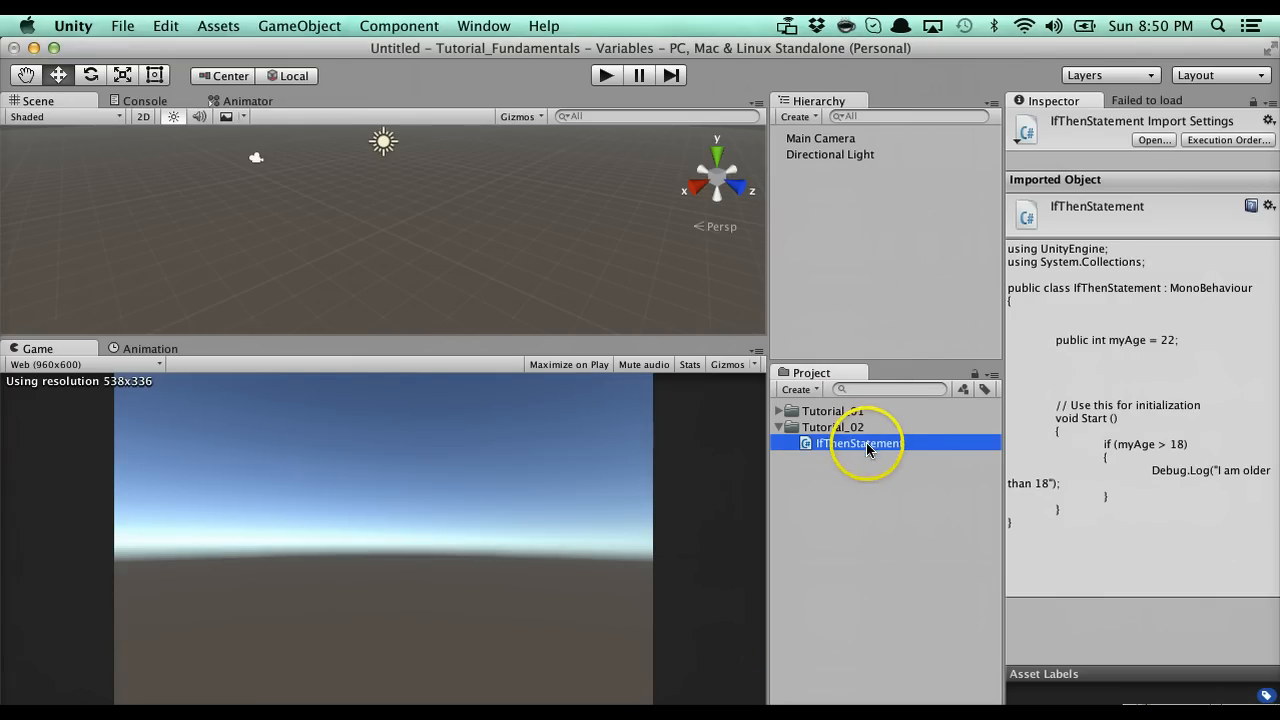
pyautogui.click(820, 138)
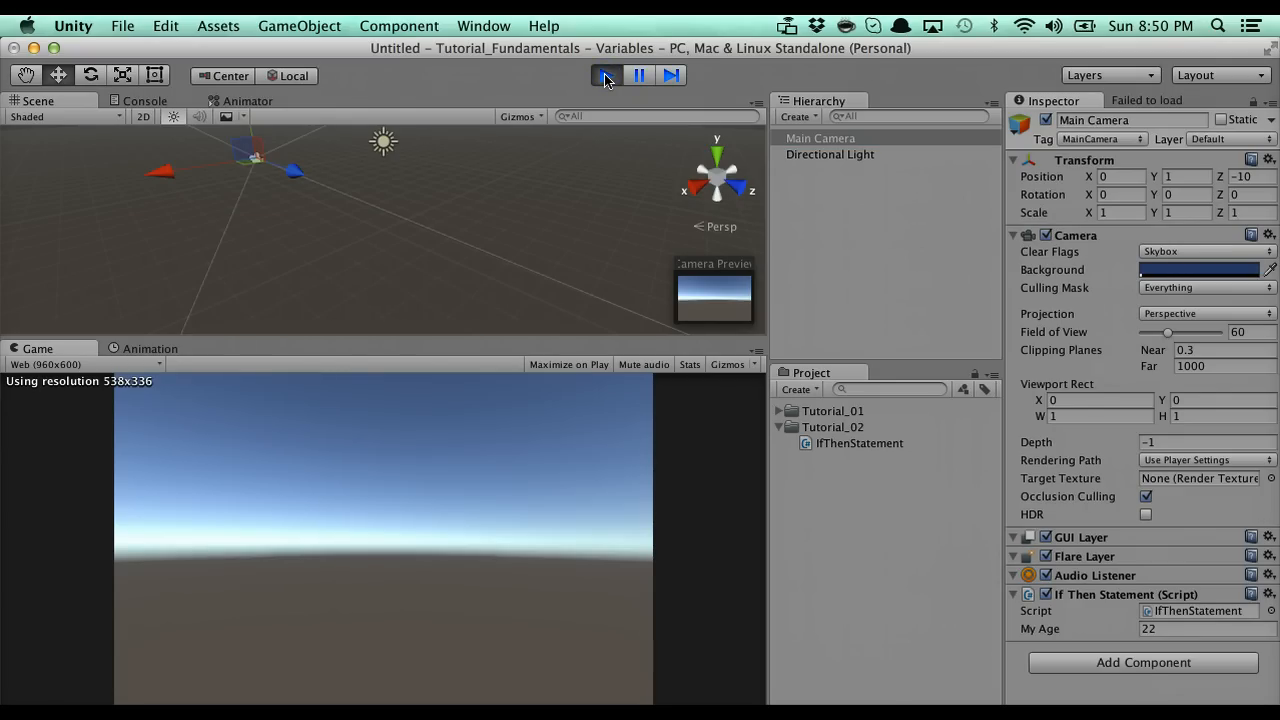
# Step: View the "I am older than 18" entry in the Console during play mode
pyautogui.click(608, 76)
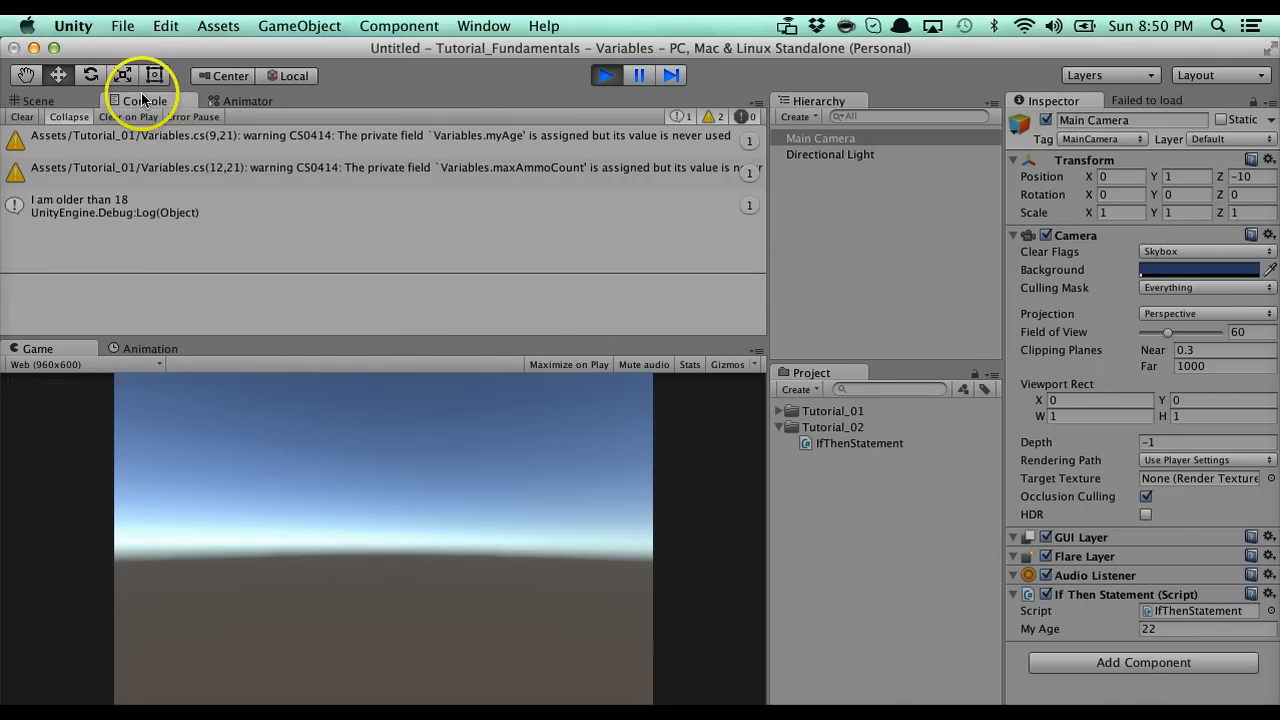
pyautogui.click(80, 204)
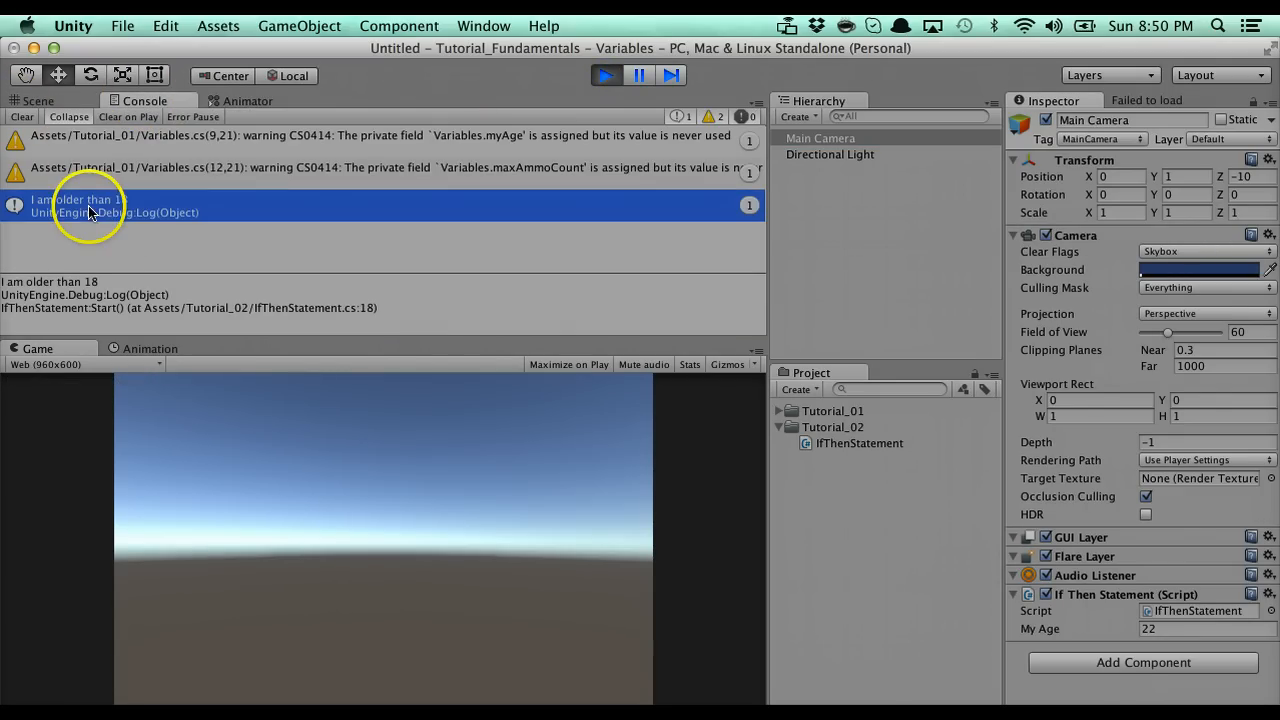
pyautogui.moveTo(150, 204)
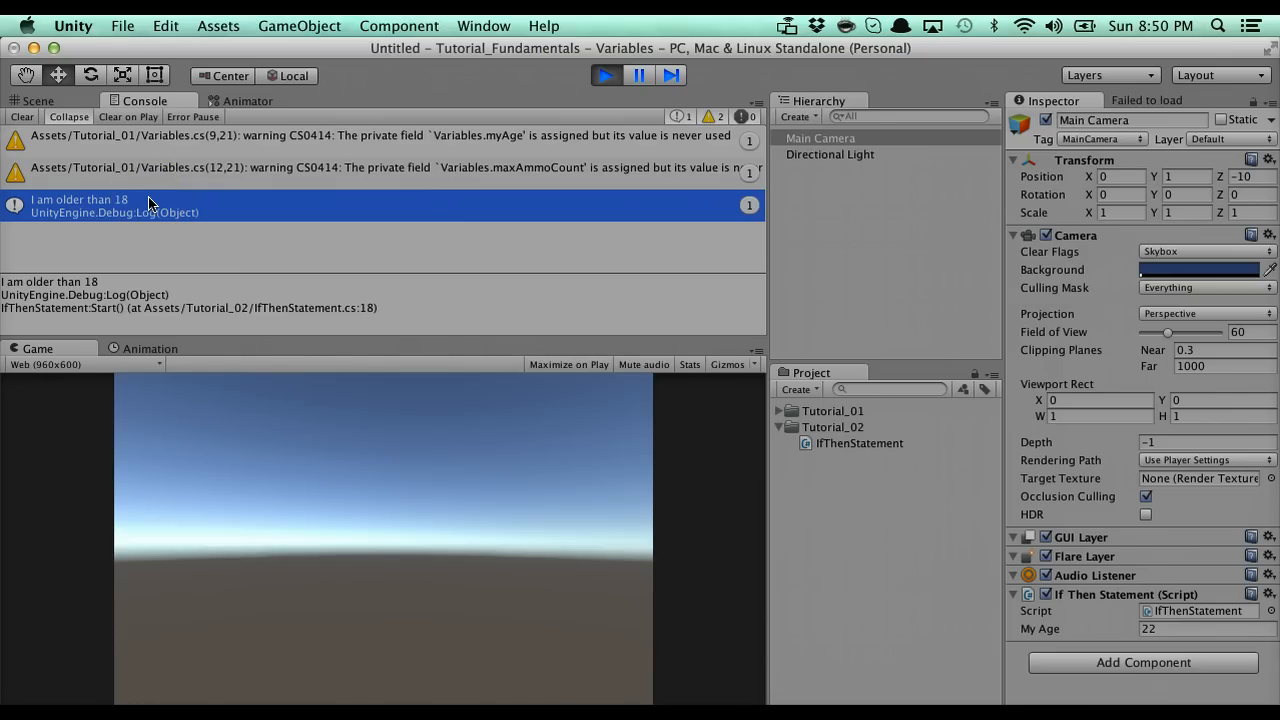
pyautogui.moveTo(222, 212)
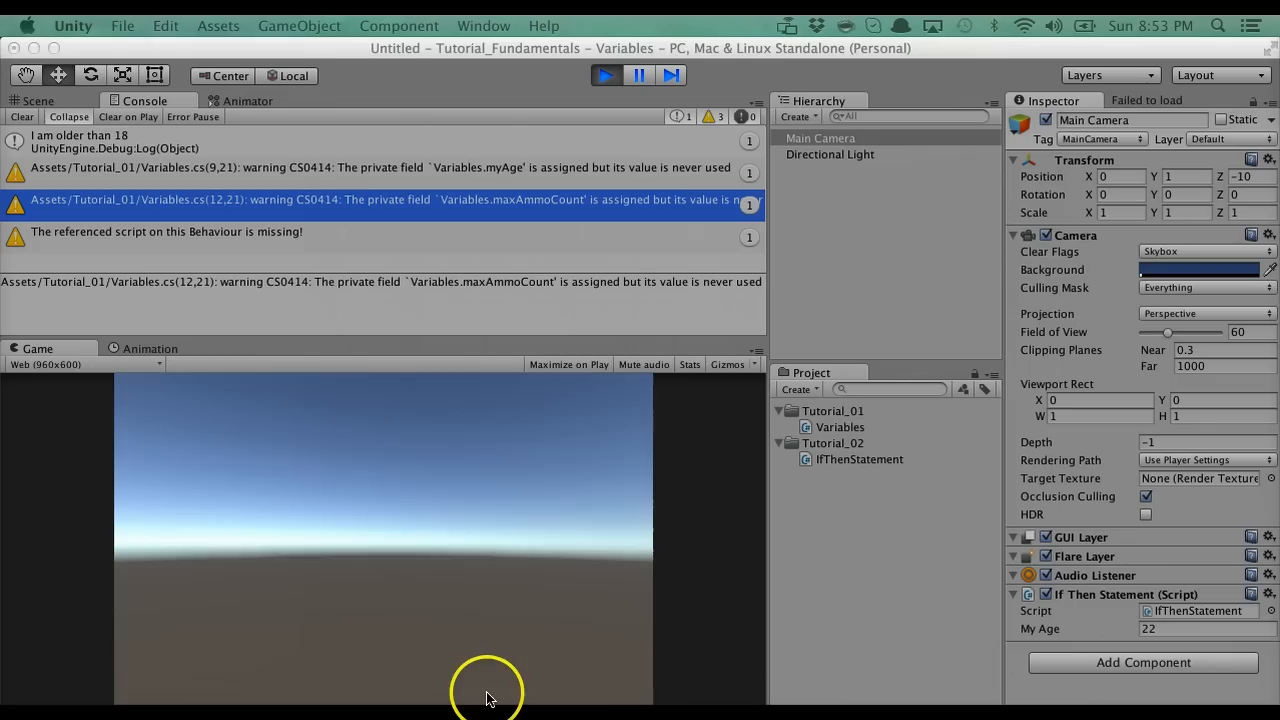
pyautogui.moveTo(490, 696)
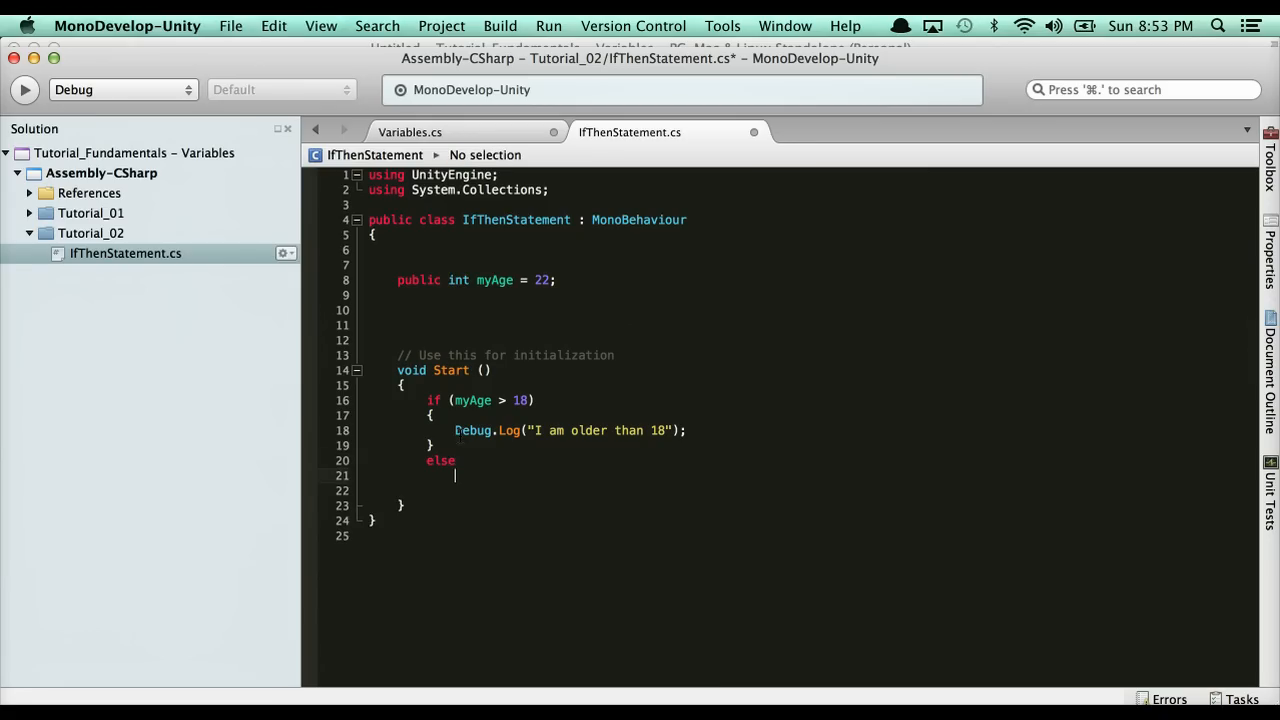
# Step: Add an else branch logging "You're not older than 18" after the if block
pyautogui.write('Debug.lo')
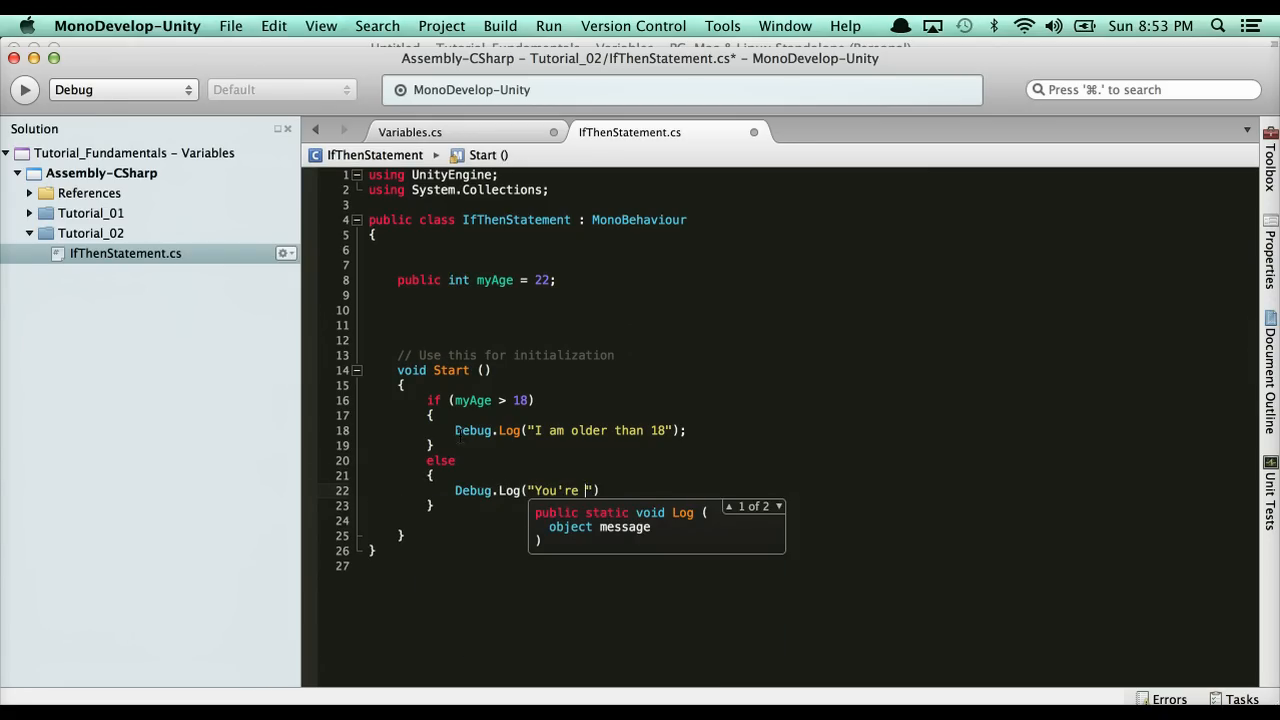
pyautogui.write('not older than')
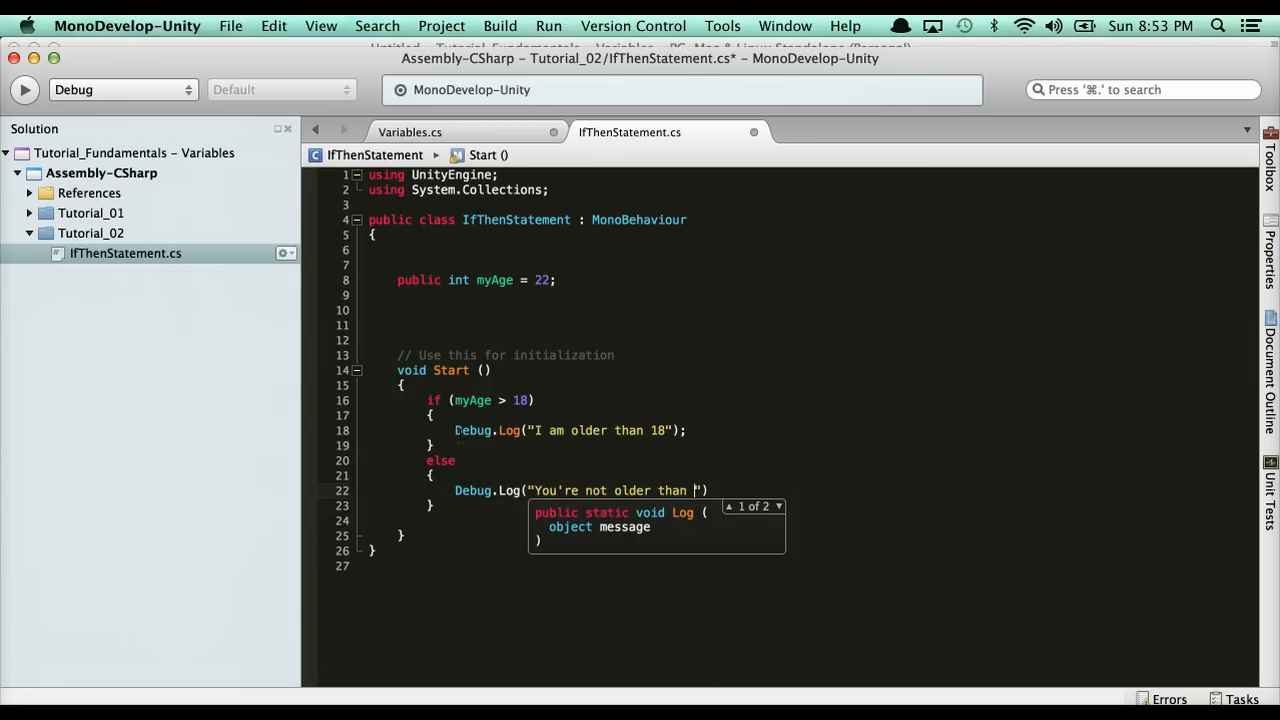
pyautogui.write('18!')
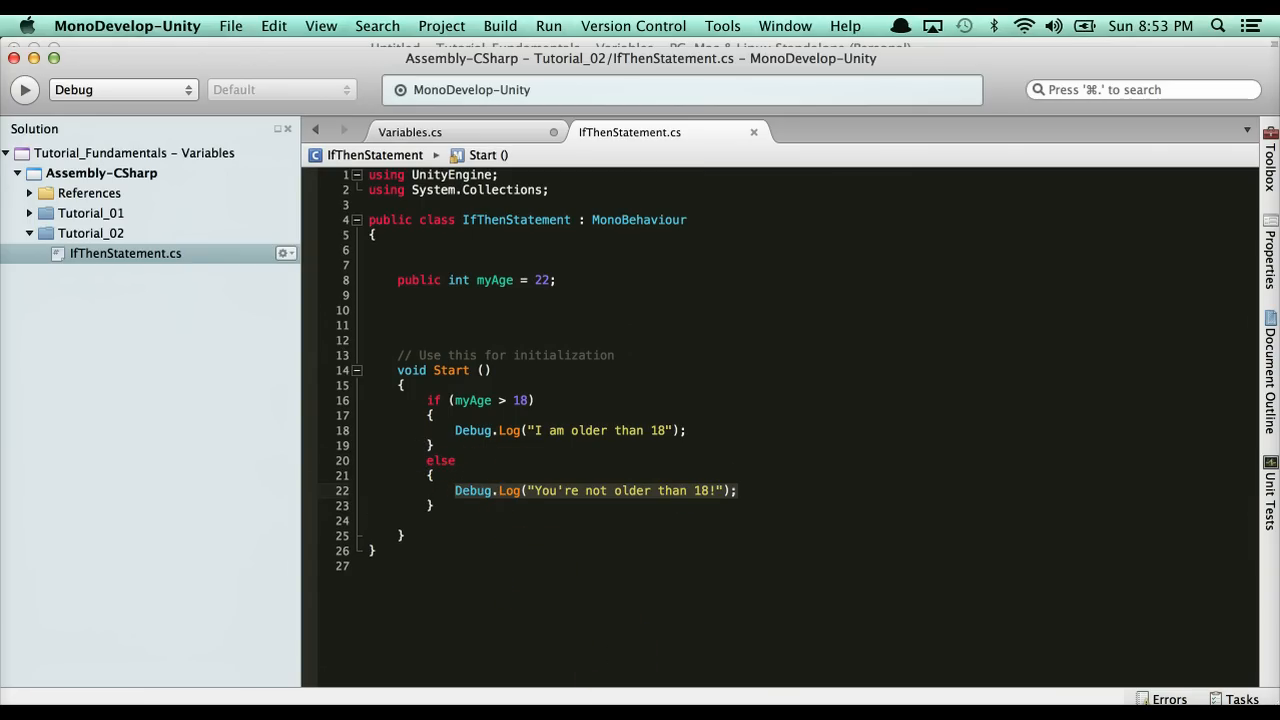
# Step: Set My Age to 17, rerun the scene to log "You're not older than 18!", then stop
pyautogui.click(604, 76)
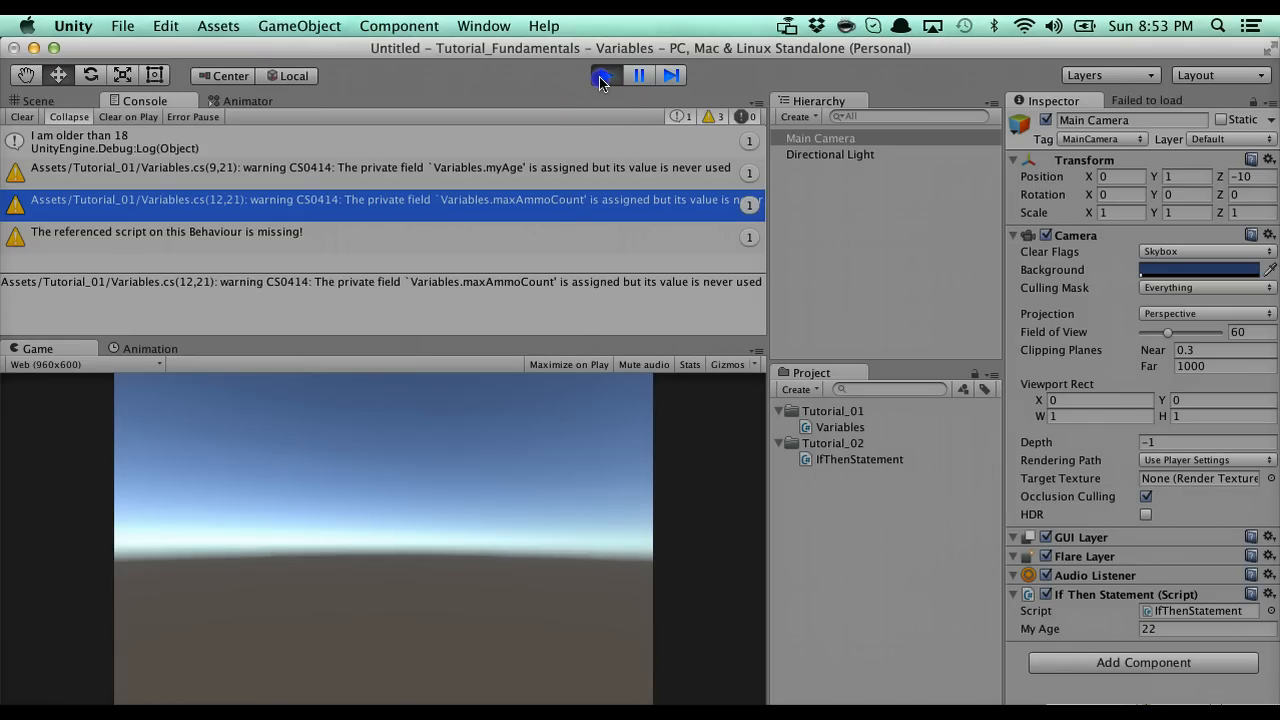
pyautogui.click(604, 76)
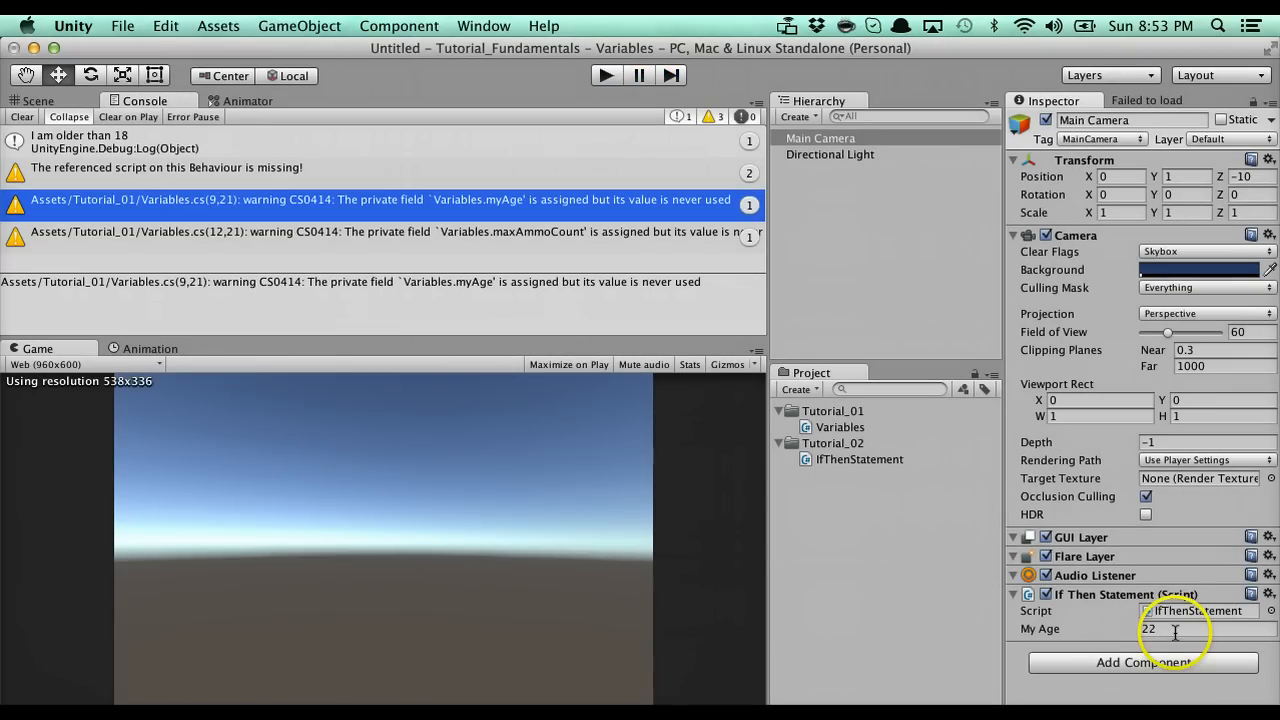
pyautogui.write('17')
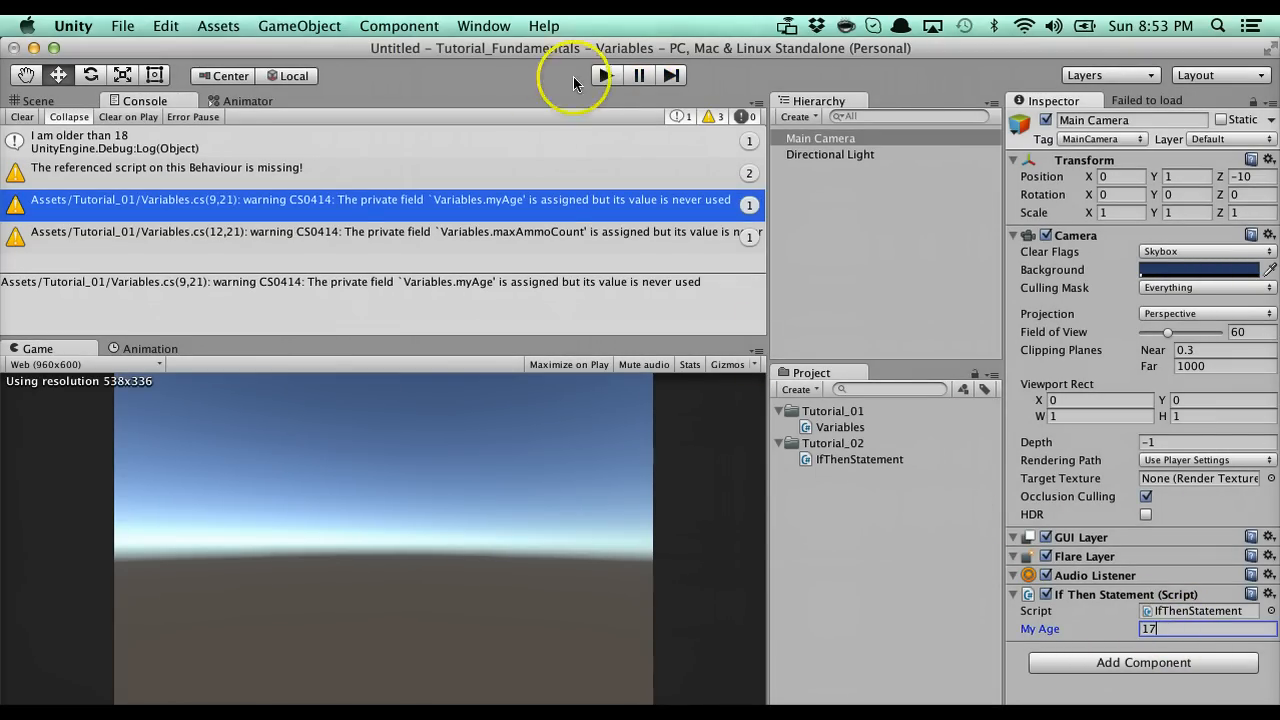
pyautogui.click(602, 76)
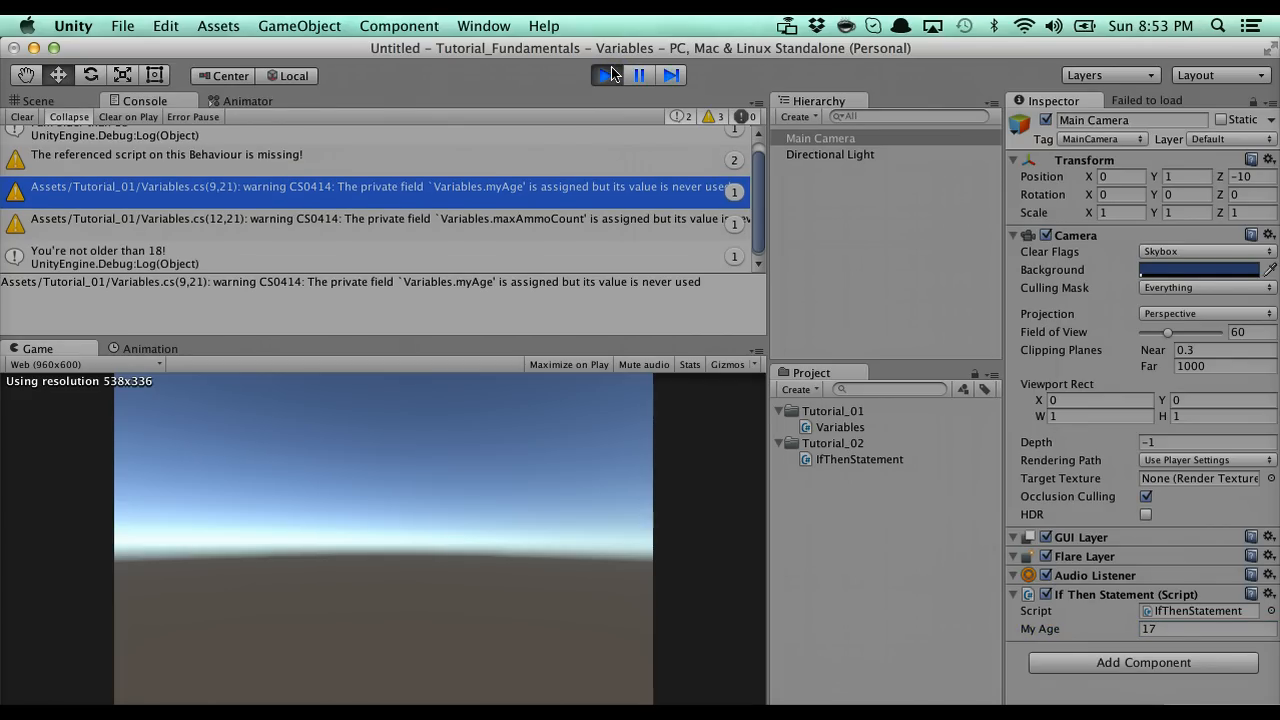
pyautogui.click(96, 256)
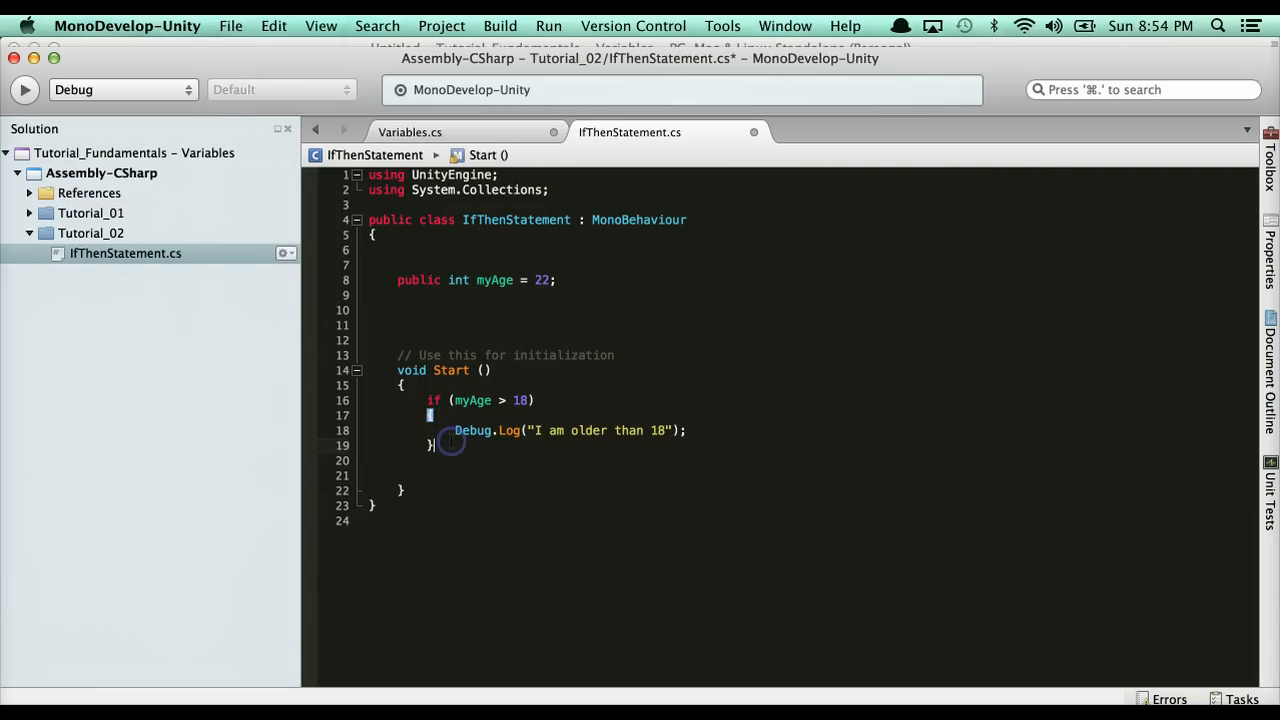
# Step: Chain else if (myAge < 5) logging "Less than 5" and a final else logging "Invalid"
pyautogui.press('Return')
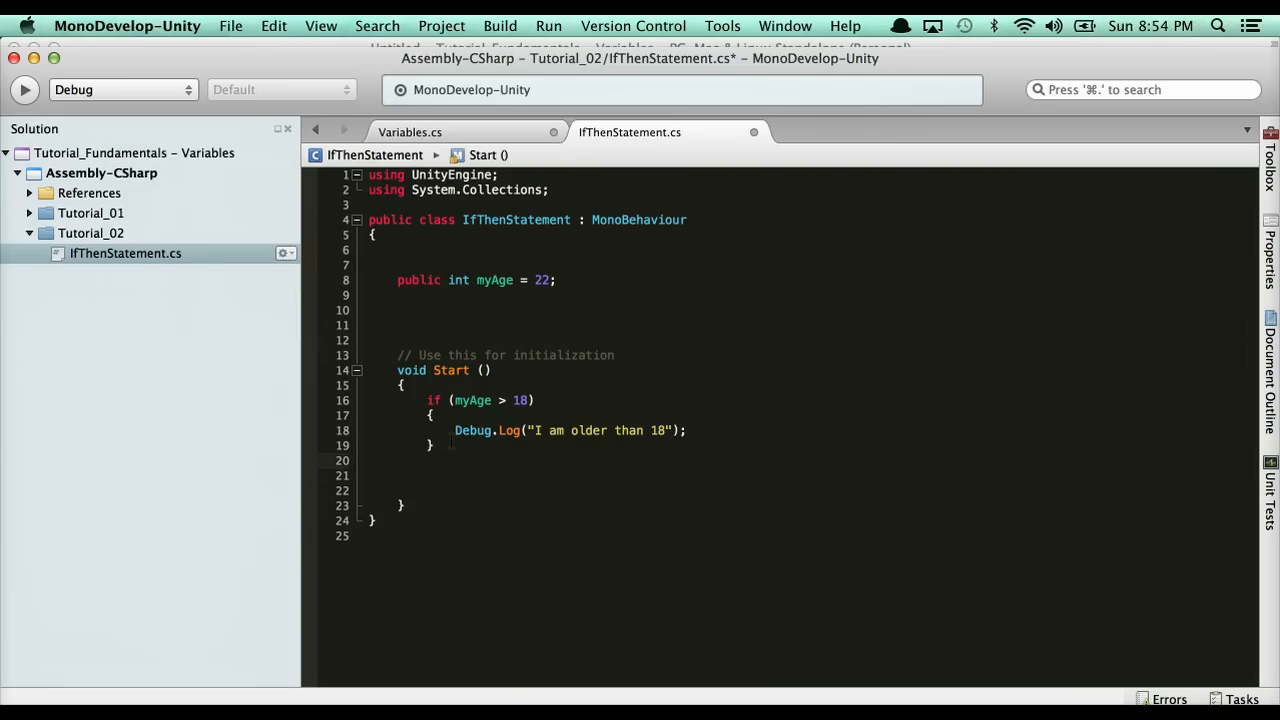
pyautogui.click(430, 414)
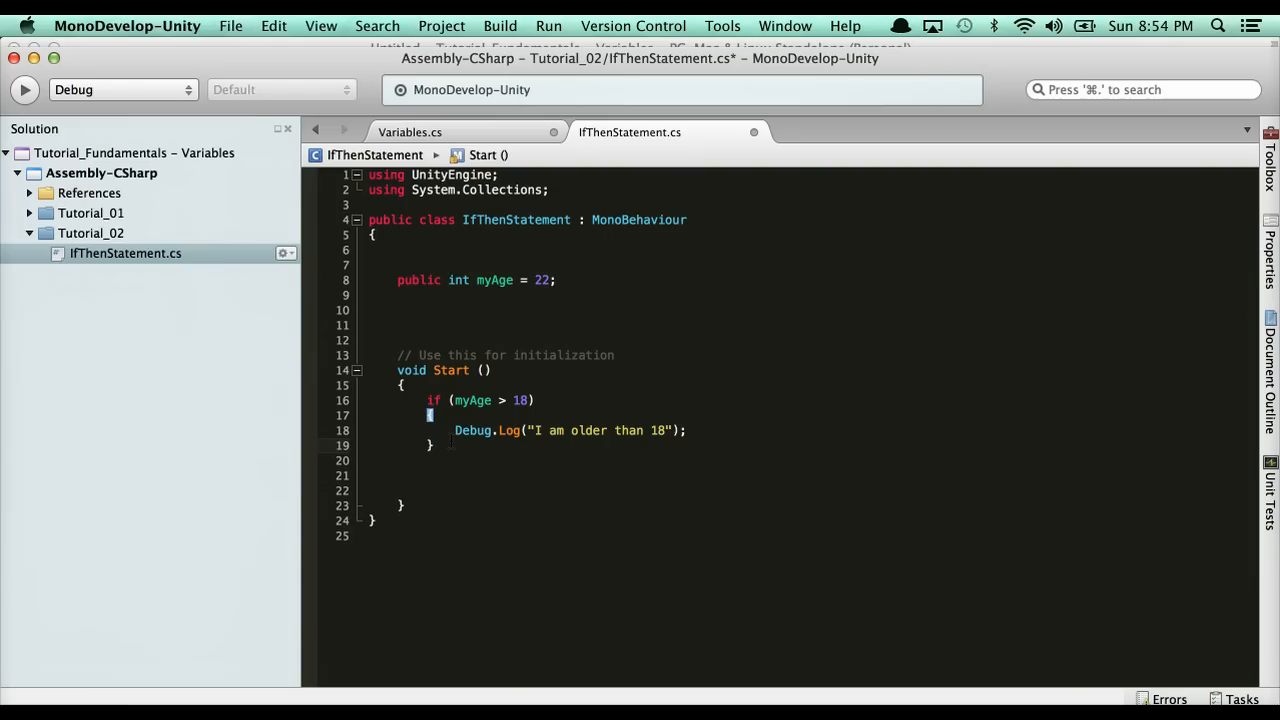
pyautogui.write('else if (myAge')
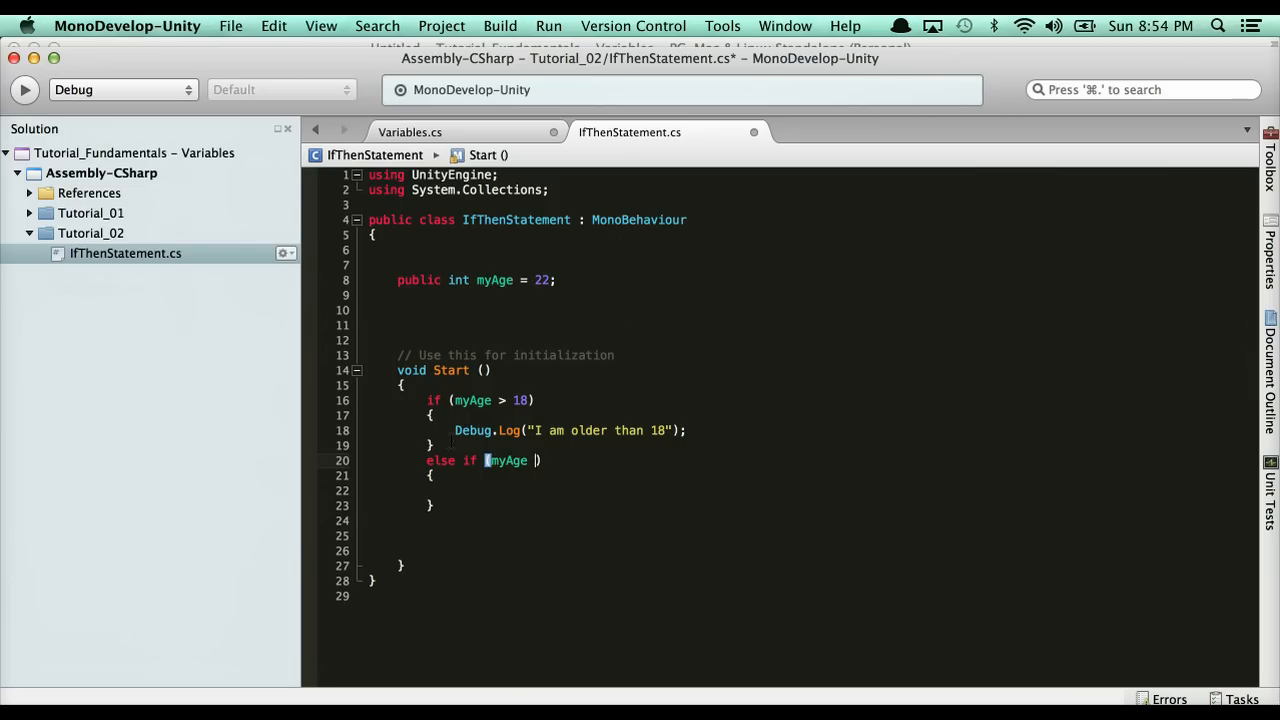
pyautogui.write('< 5')
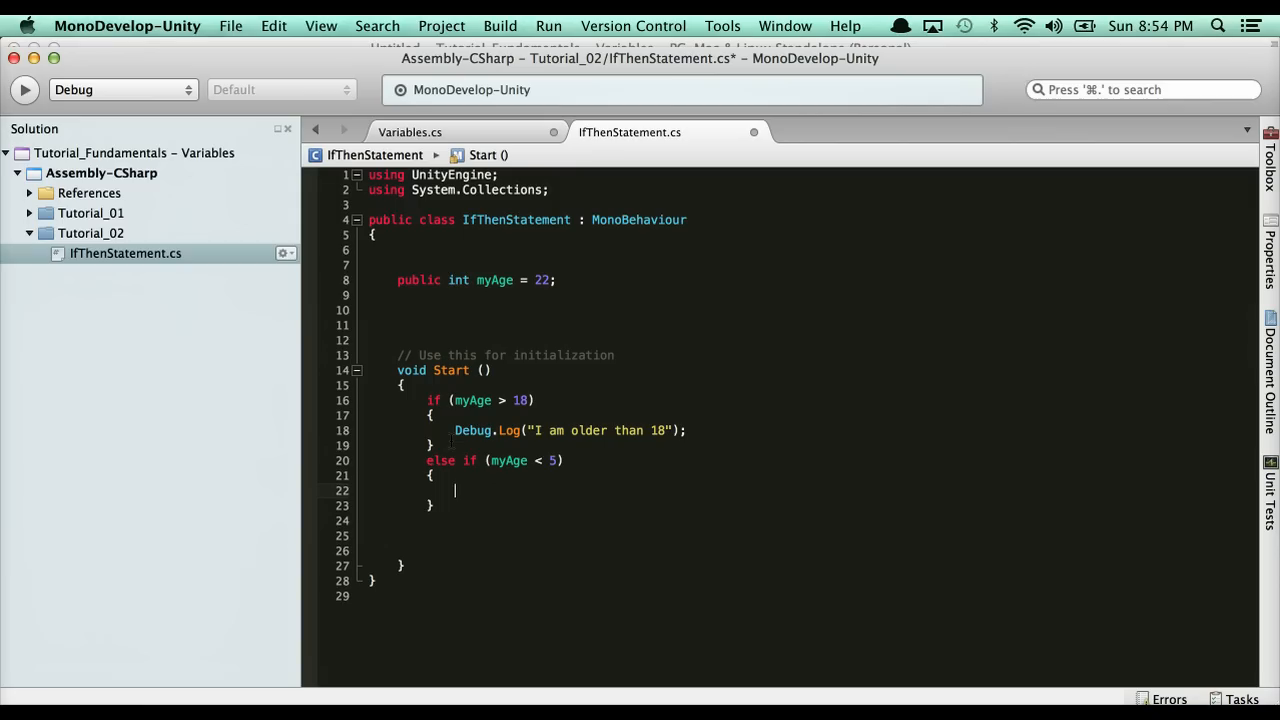
pyautogui.write('Debug.Log("Less than 5");')
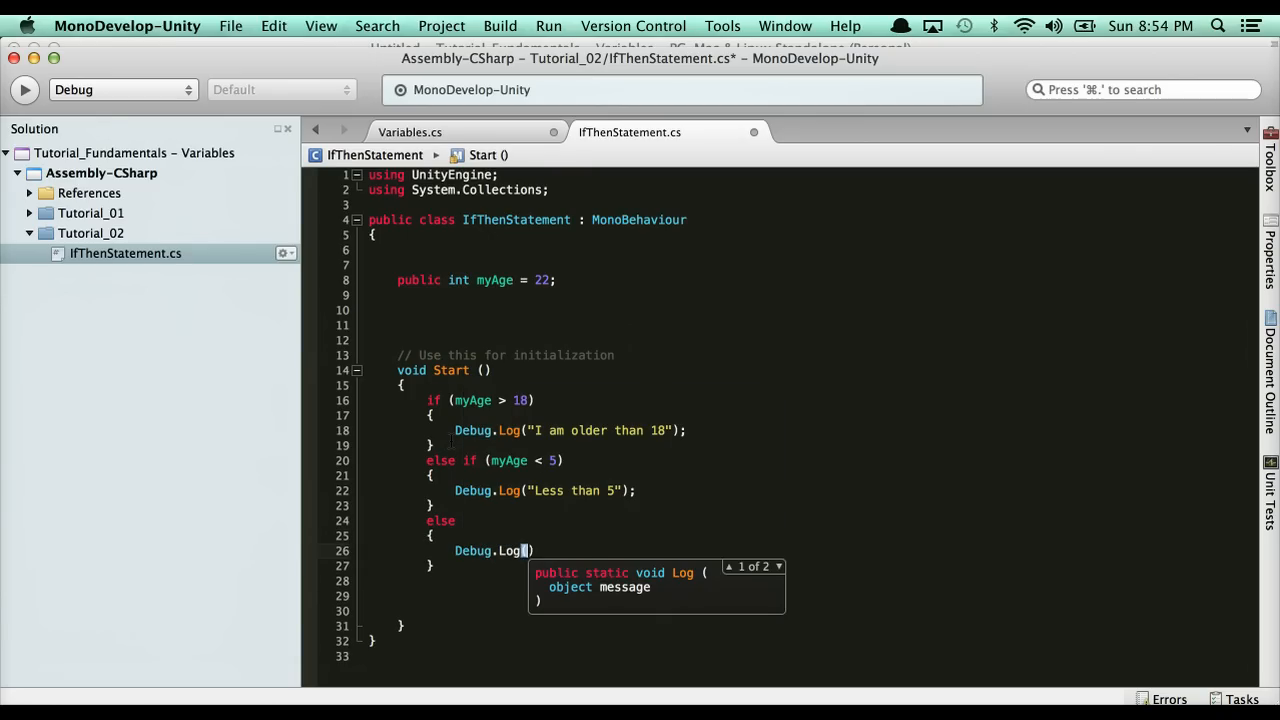
pyautogui.write('("Invalid")')
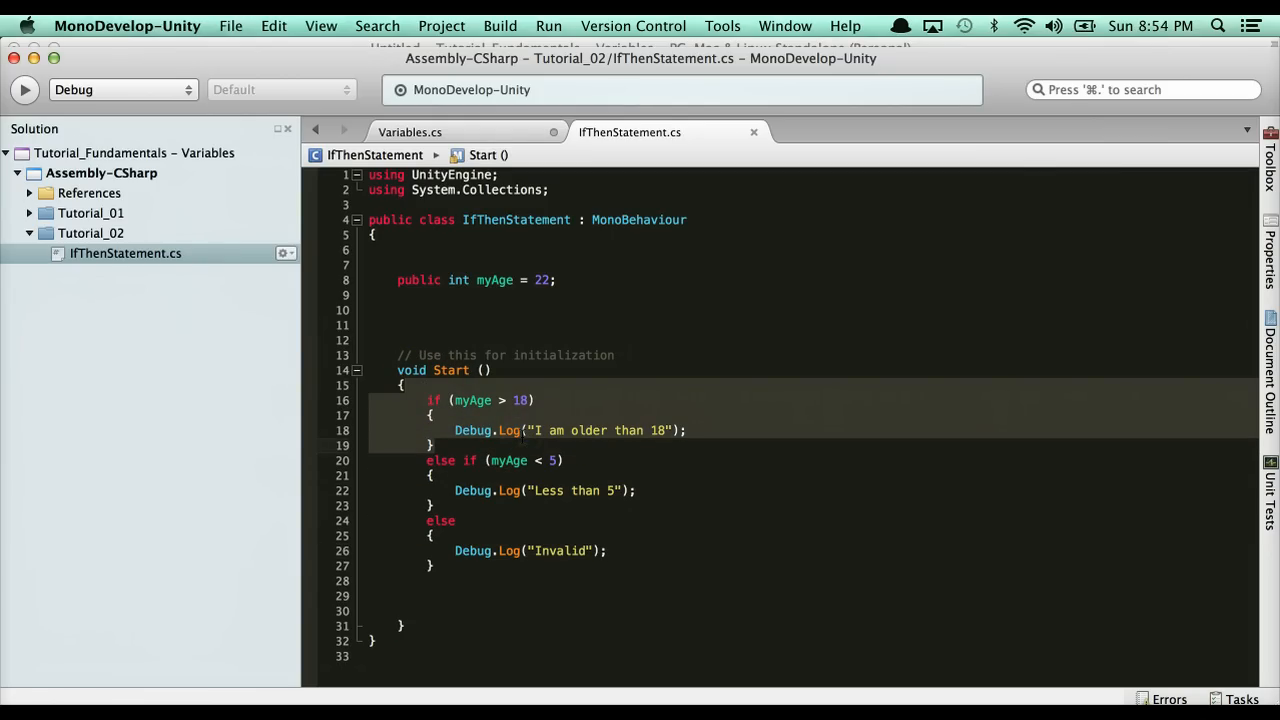
pyautogui.click(508, 460)
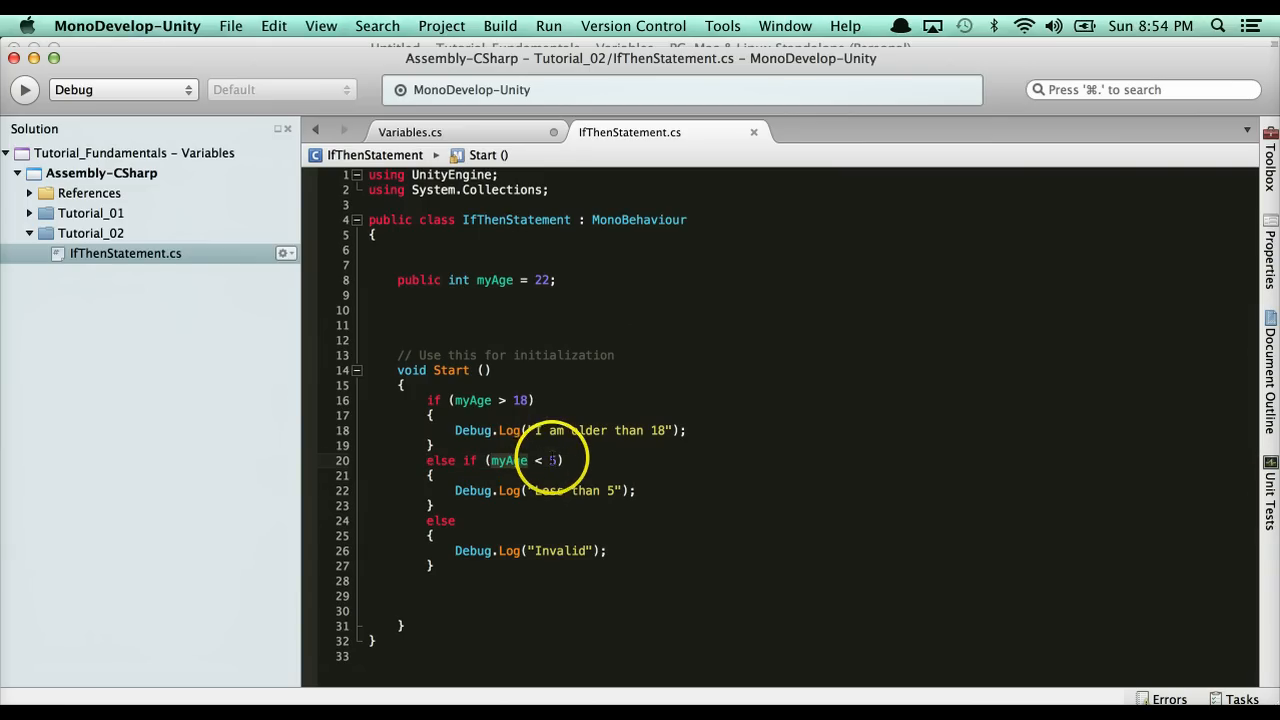
pyautogui.moveTo(424, 516)
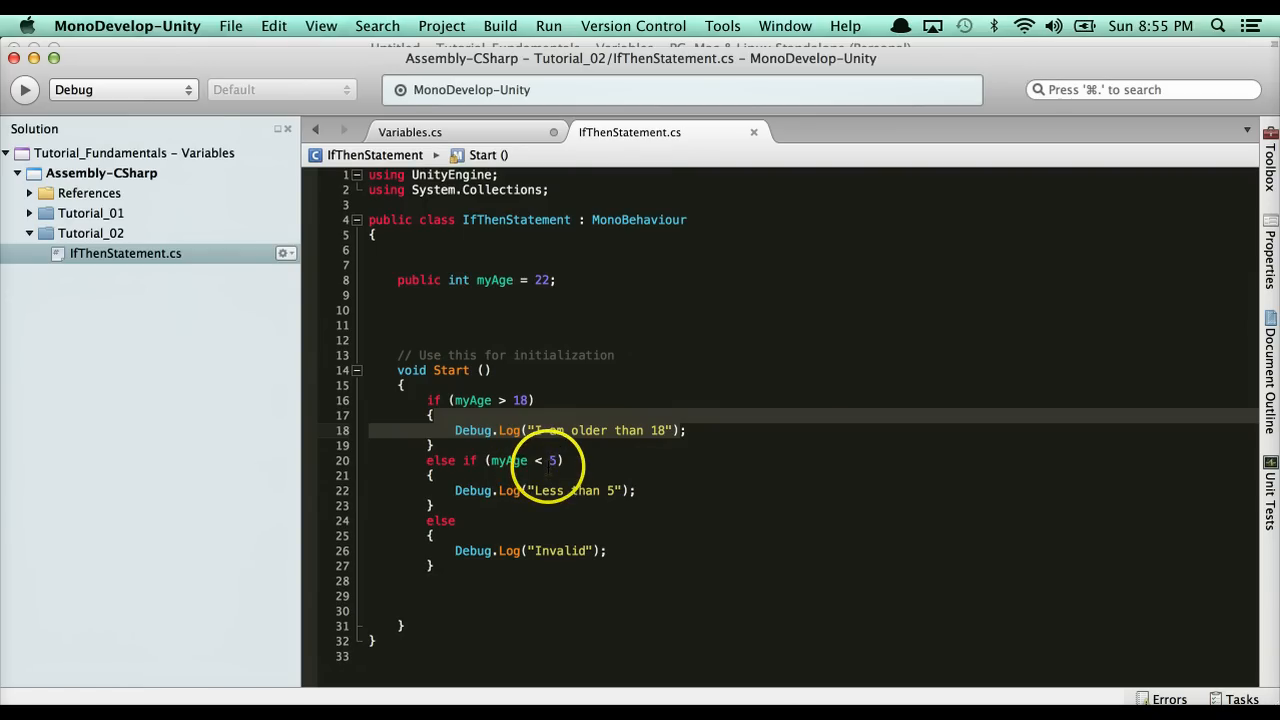
pyautogui.moveTo(476, 384)
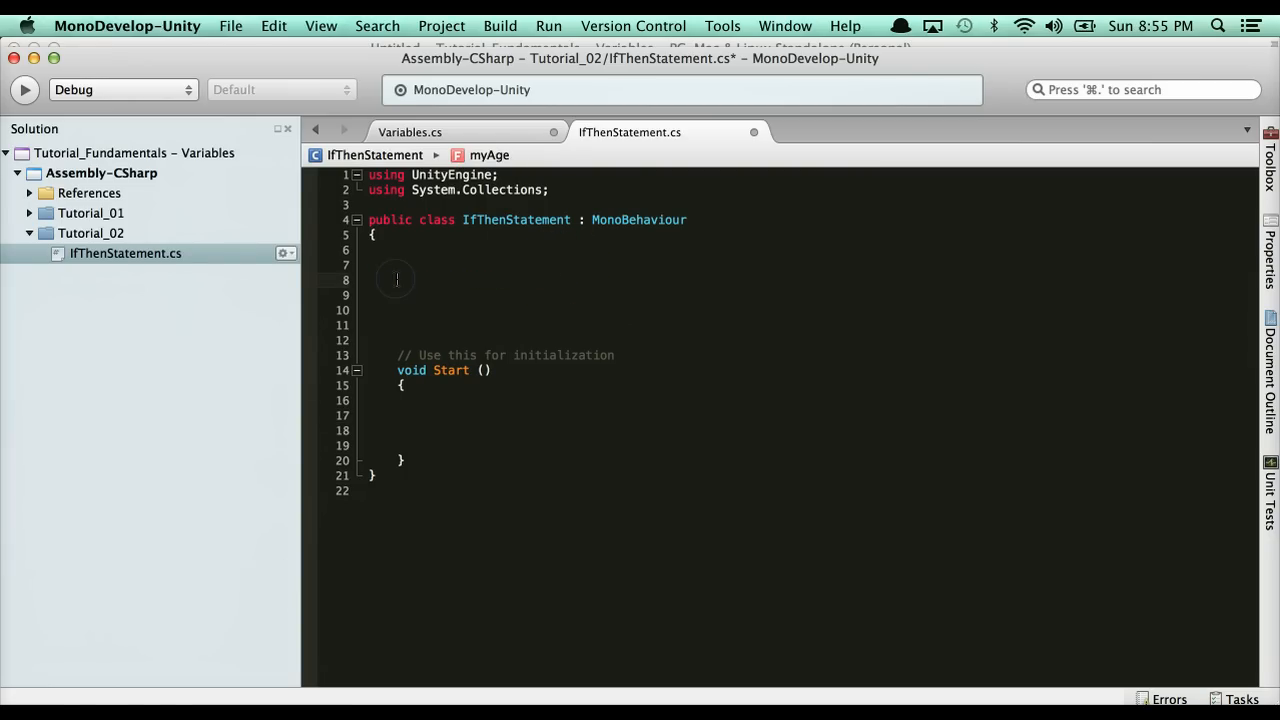
# Step: Replace myAge with the field public bool canDrink = true;
pyautogui.write('public')
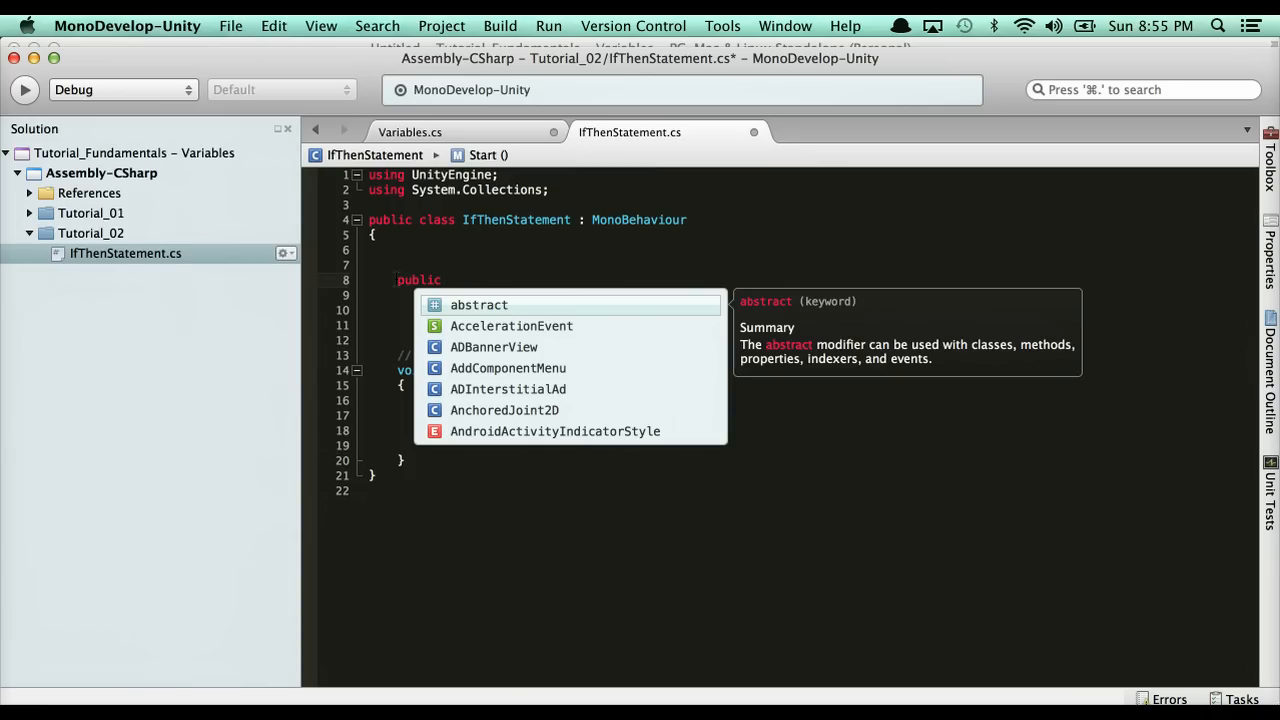
pyautogui.write('bool')
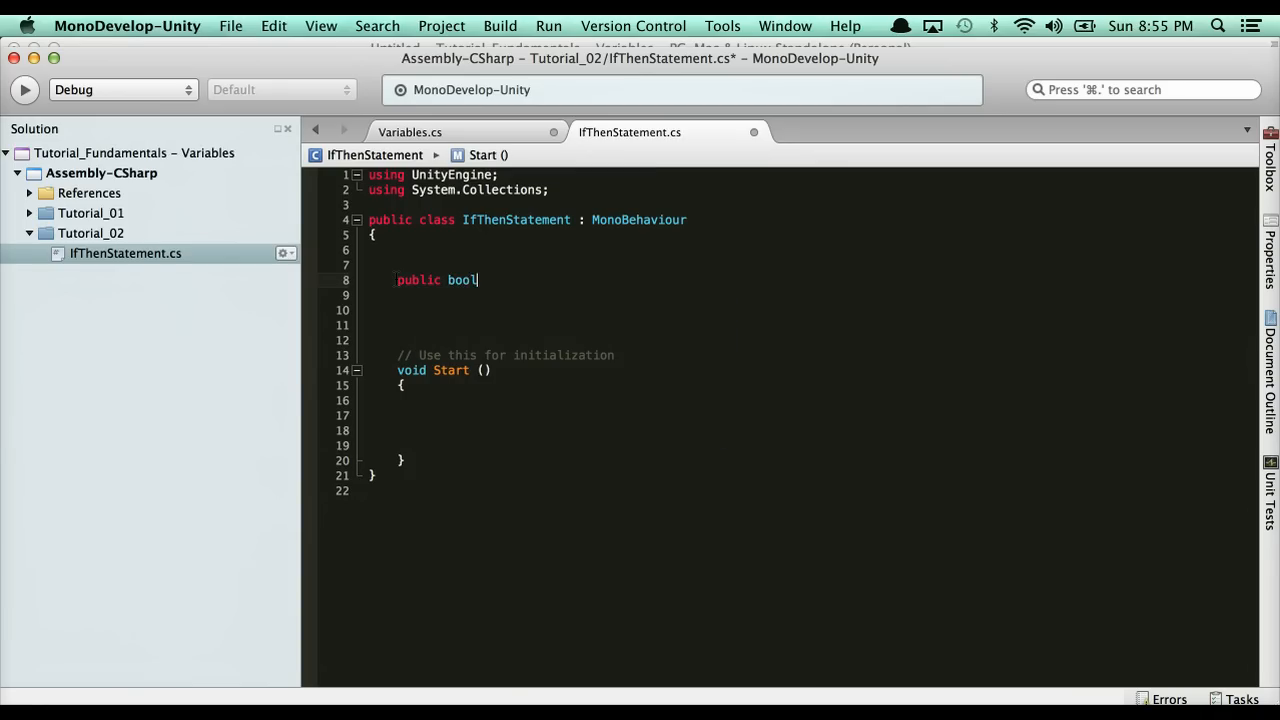
pyautogui.write('c')
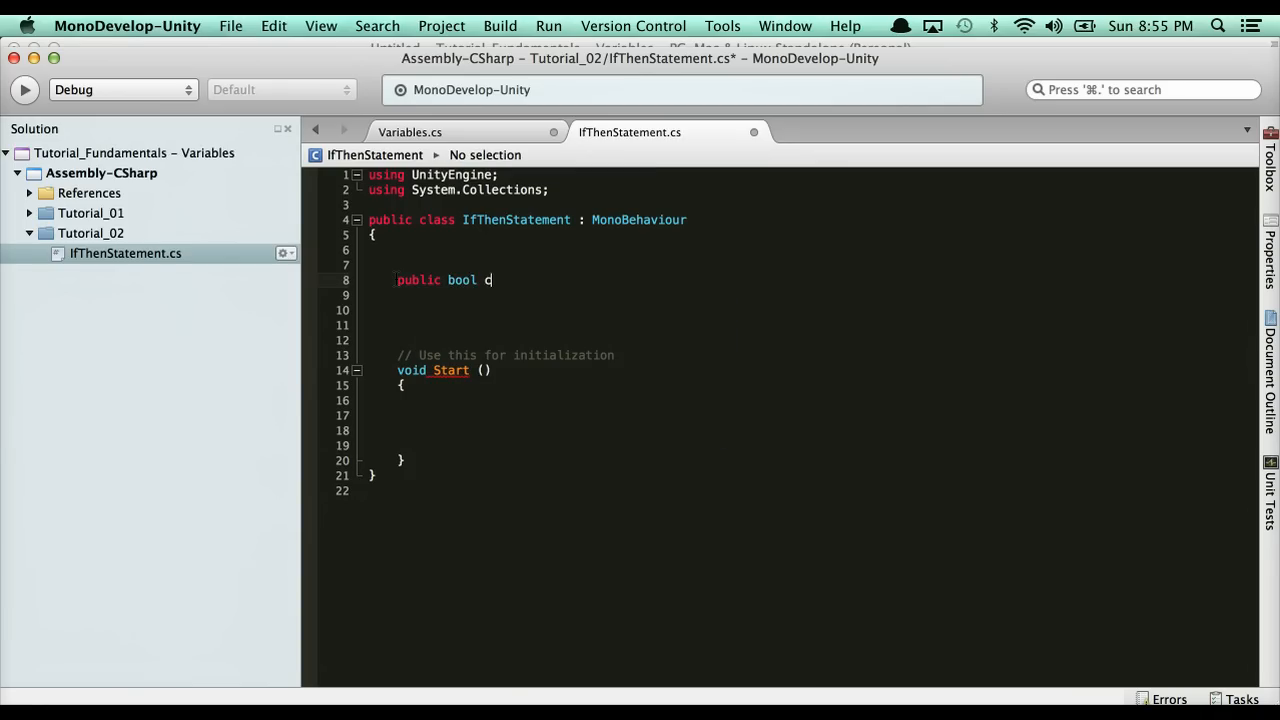
pyautogui.write('anDrink;')
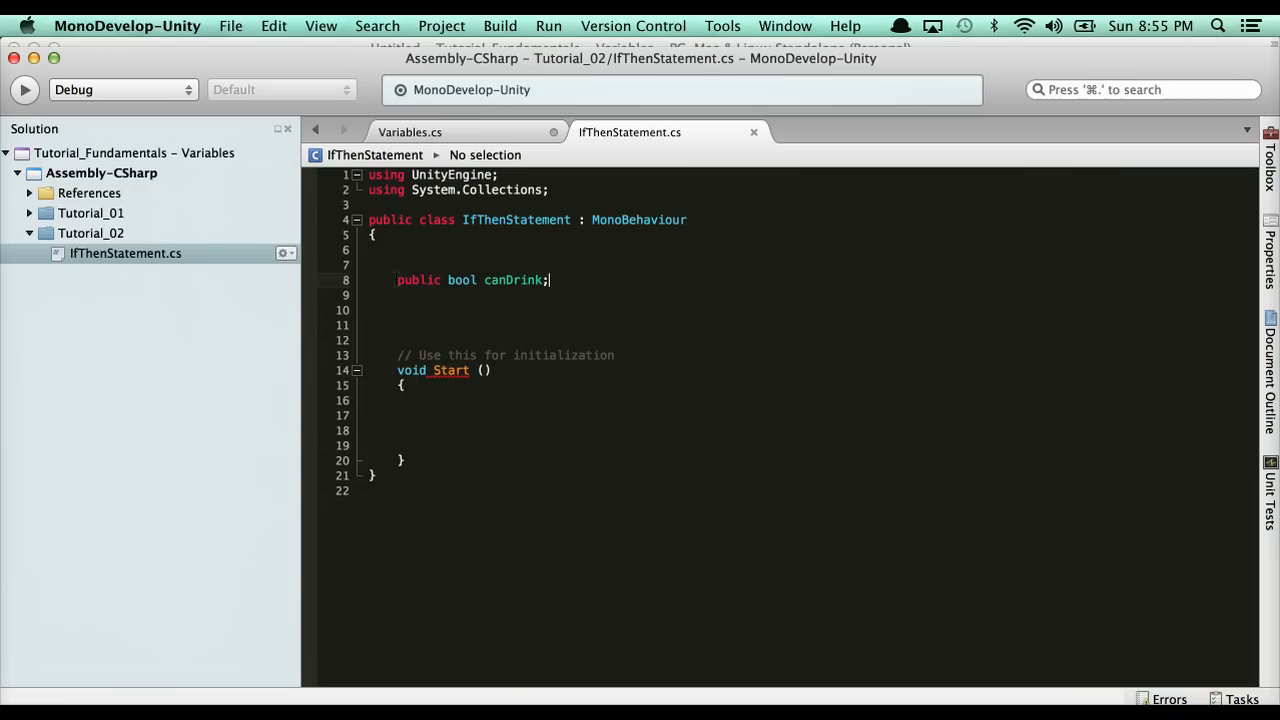
pyautogui.write('= true')
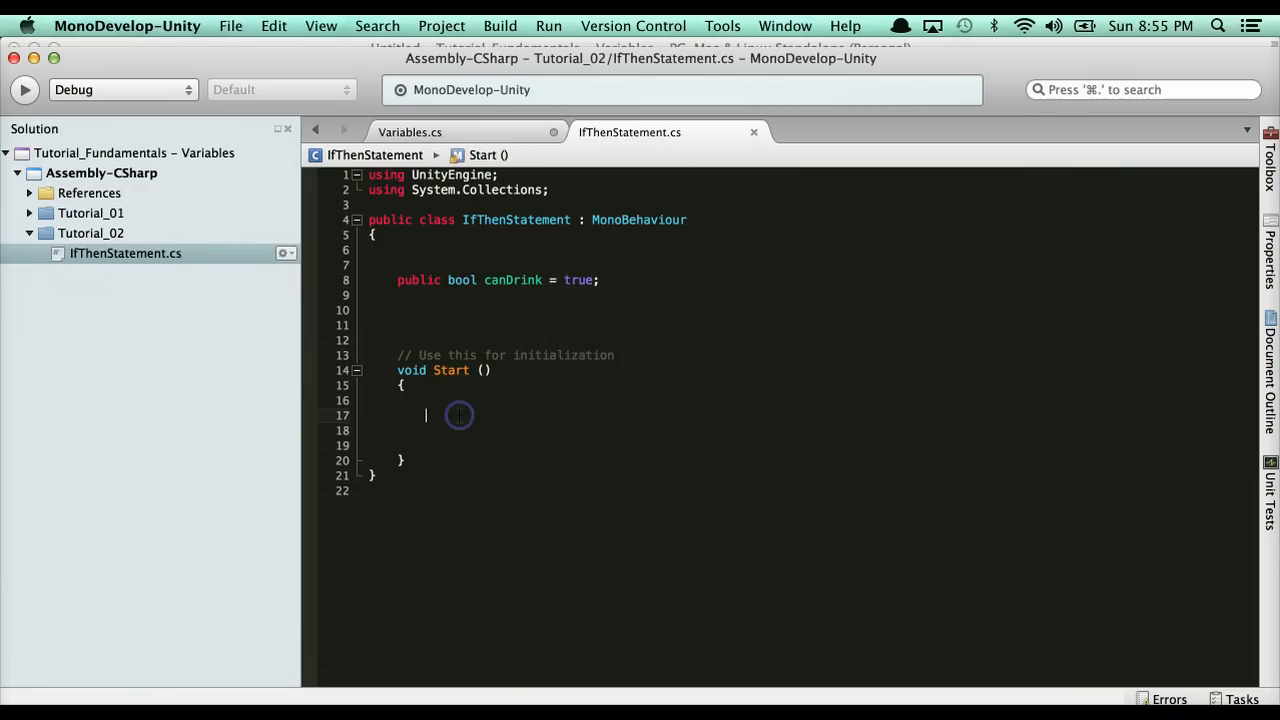
# Step: Write if (canDrink == true) logging "You can drink!" with an else logging "You can't drink"
pyautogui.write('if (')
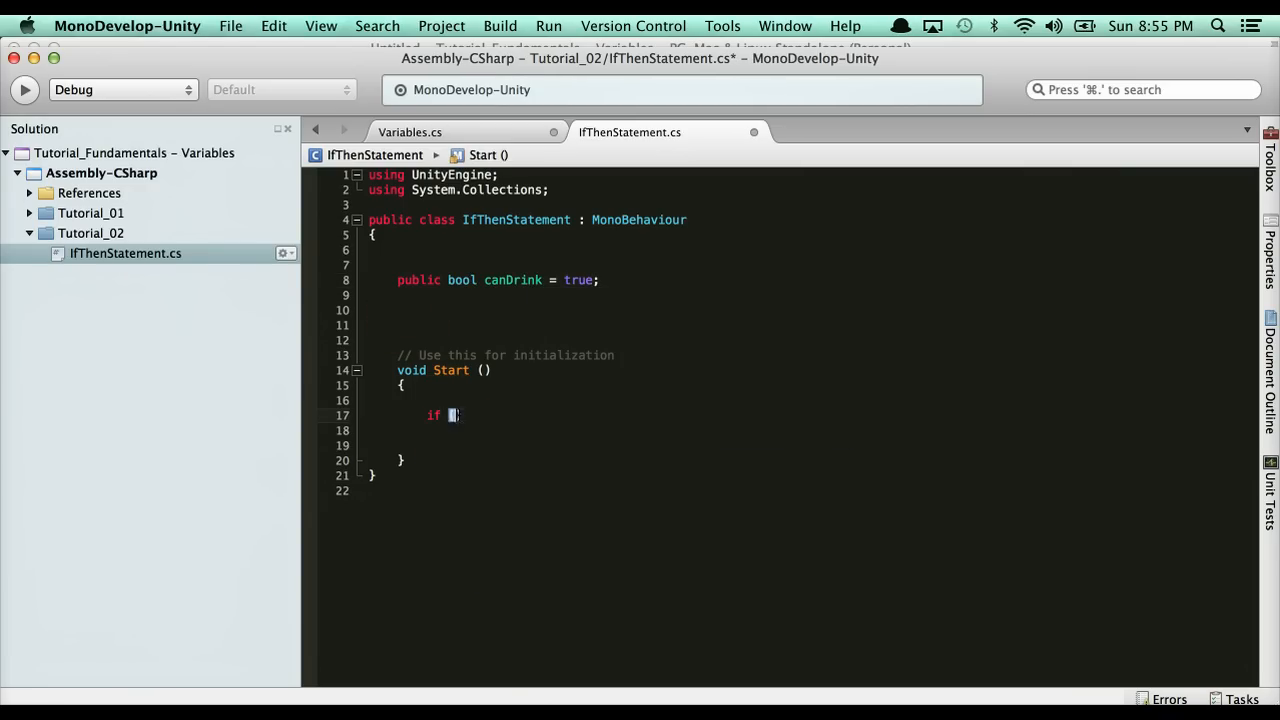
pyautogui.write('{')
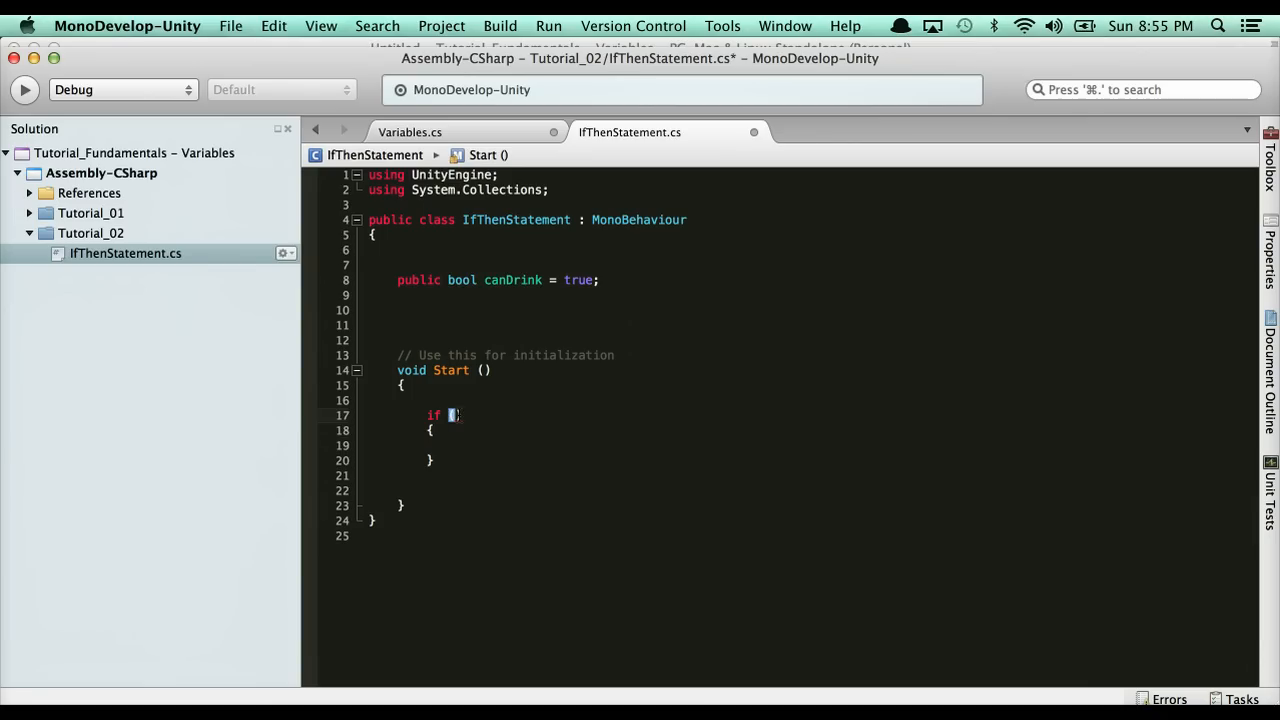
pyautogui.write('canDrink)')
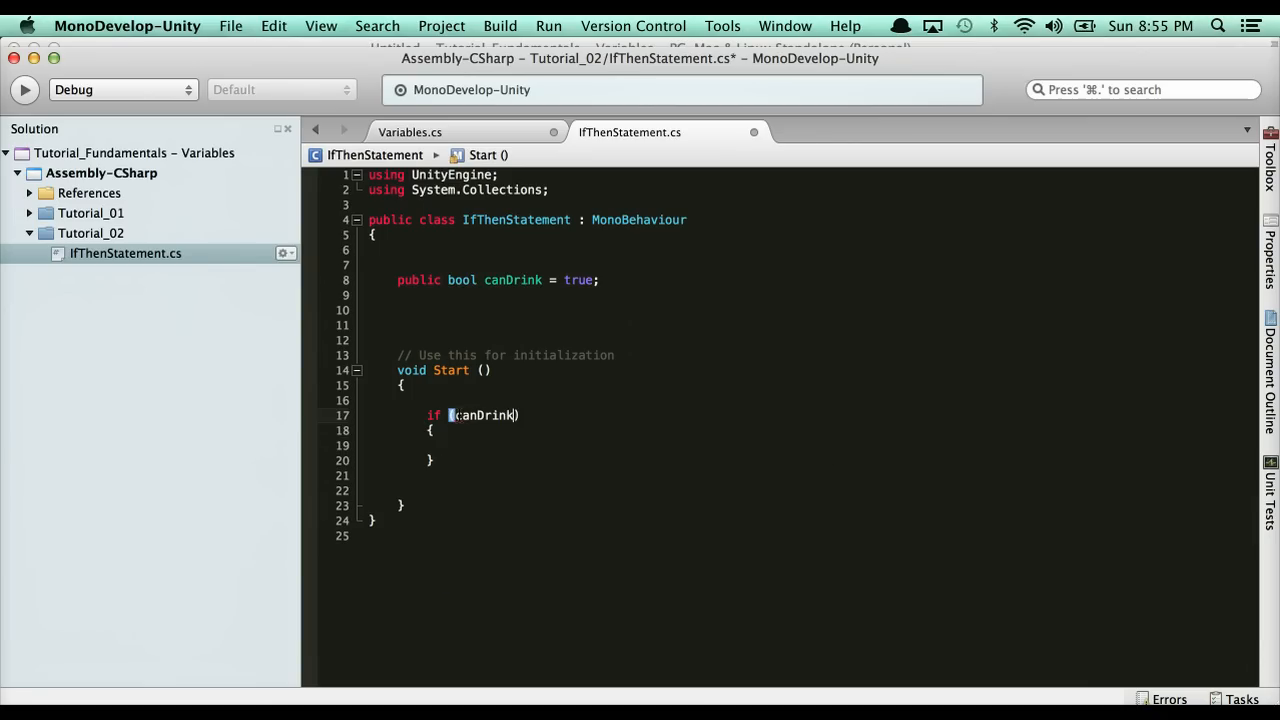
pyautogui.write('== true')
pyautogui.click(788, 444)
pyautogui.write('Debug.Log("')
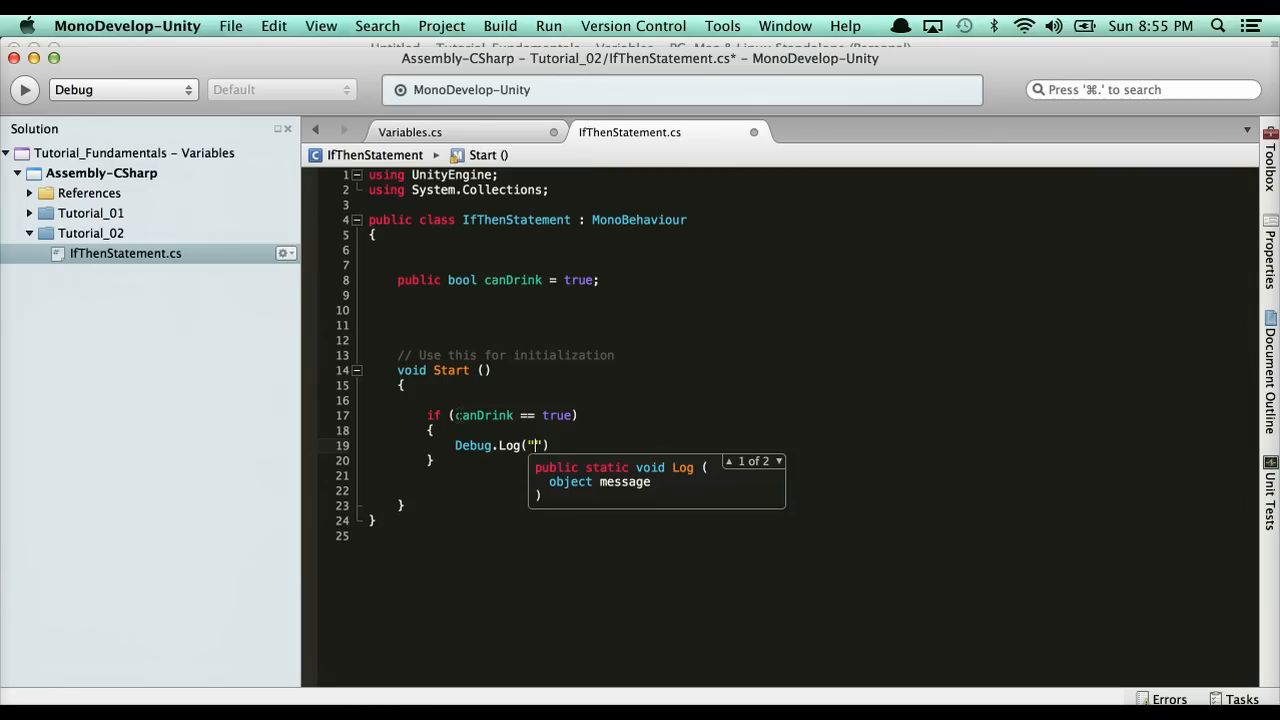
pyautogui.write('You can drink!')
pyautogui.write('Debug.Log("')
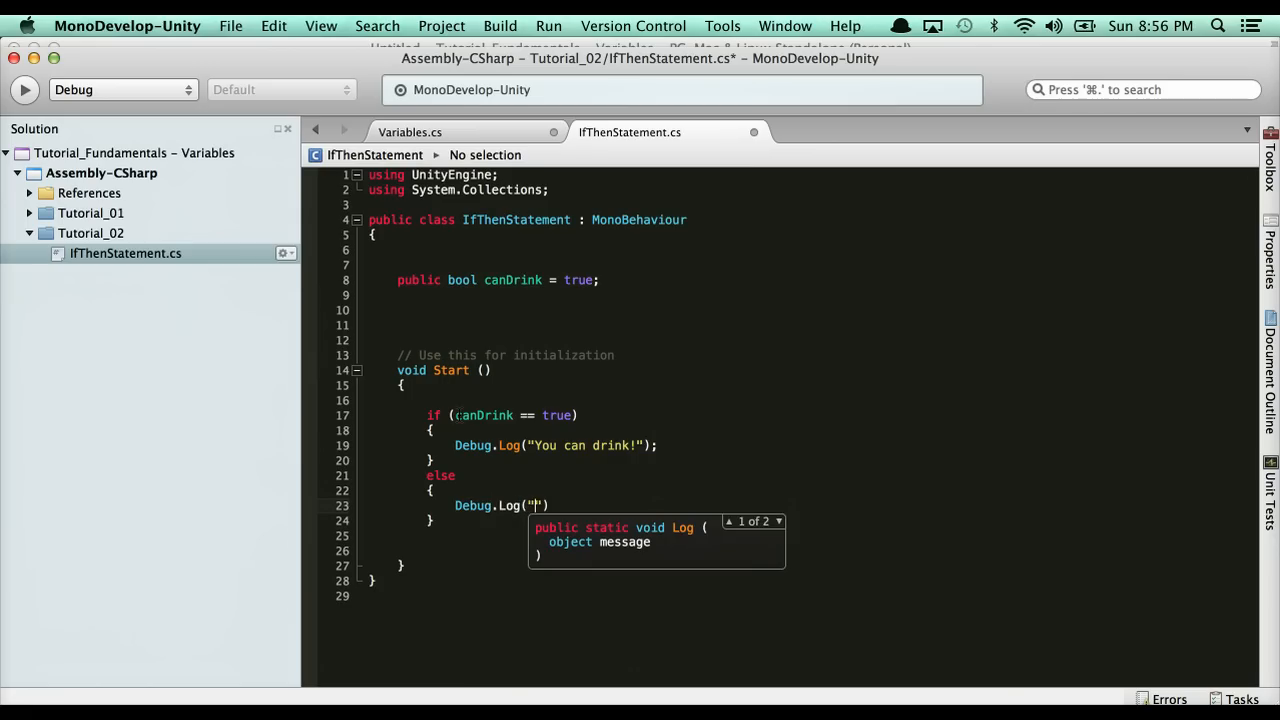
pyautogui.write("You can't drin")
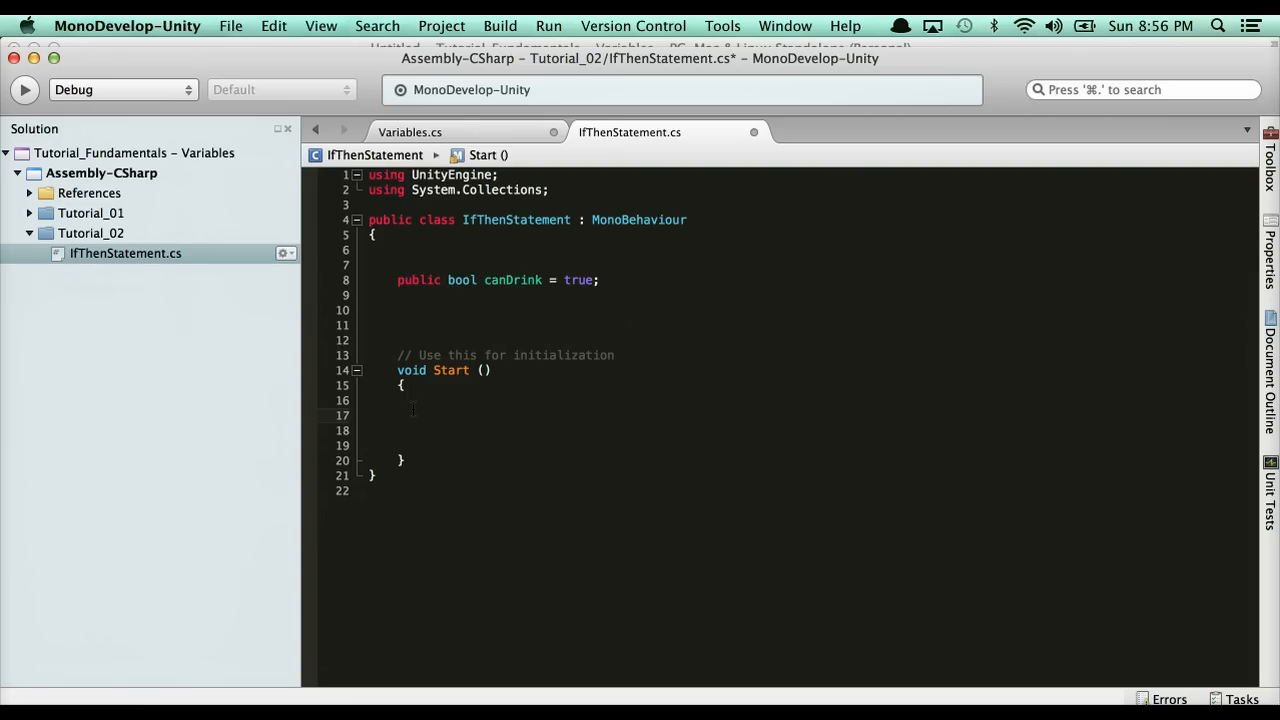
# Step: Leave Start() empty beneath the canDrink field with the insertion point inside it
pyautogui.click(424, 414)
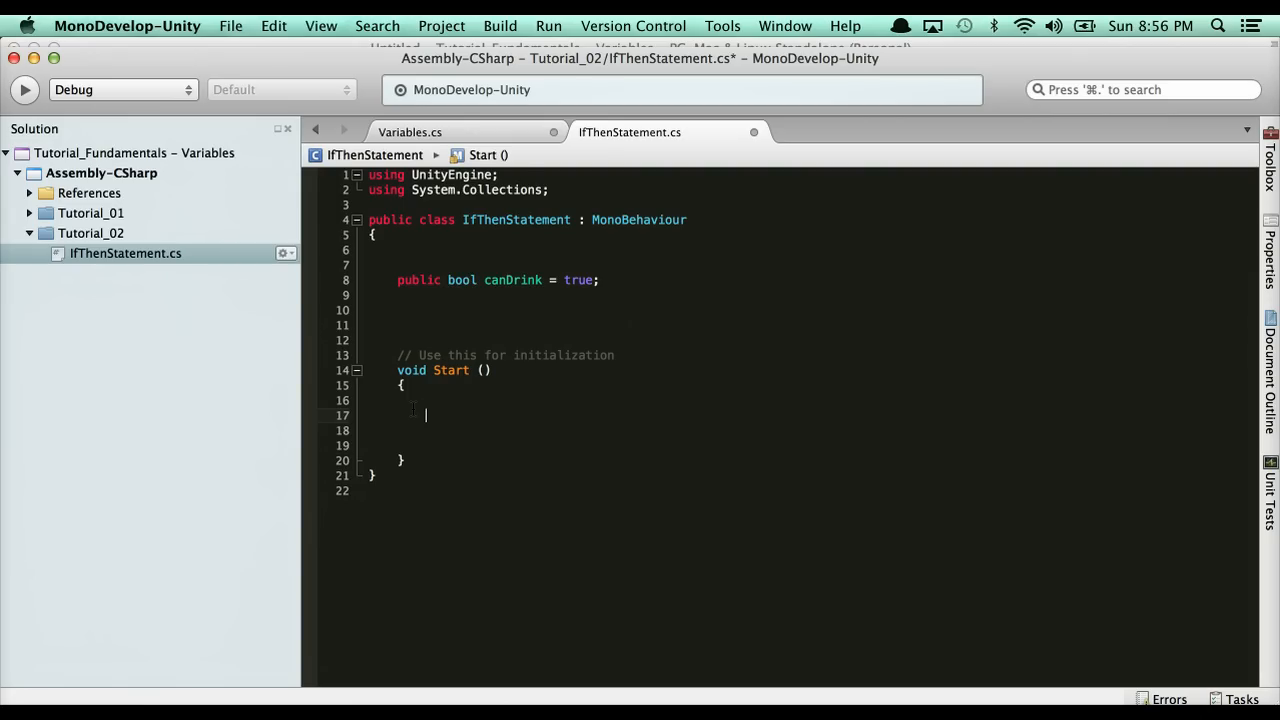
pyautogui.click(412, 408)
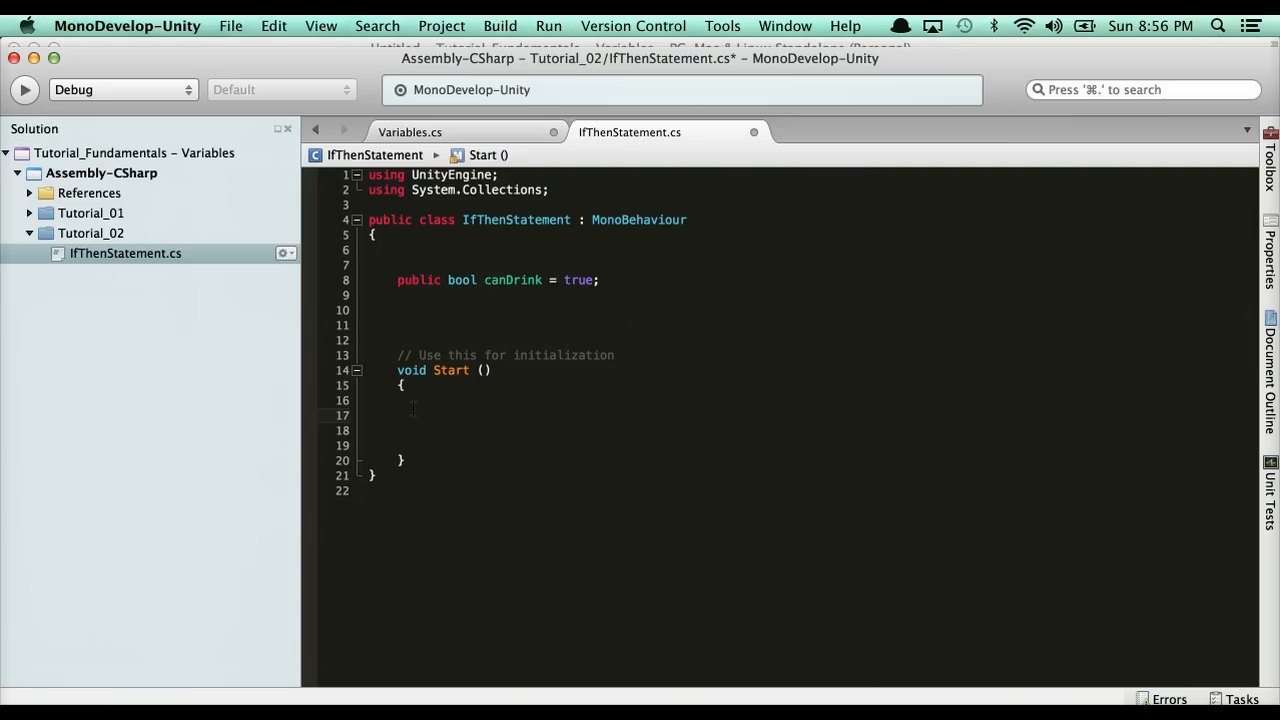